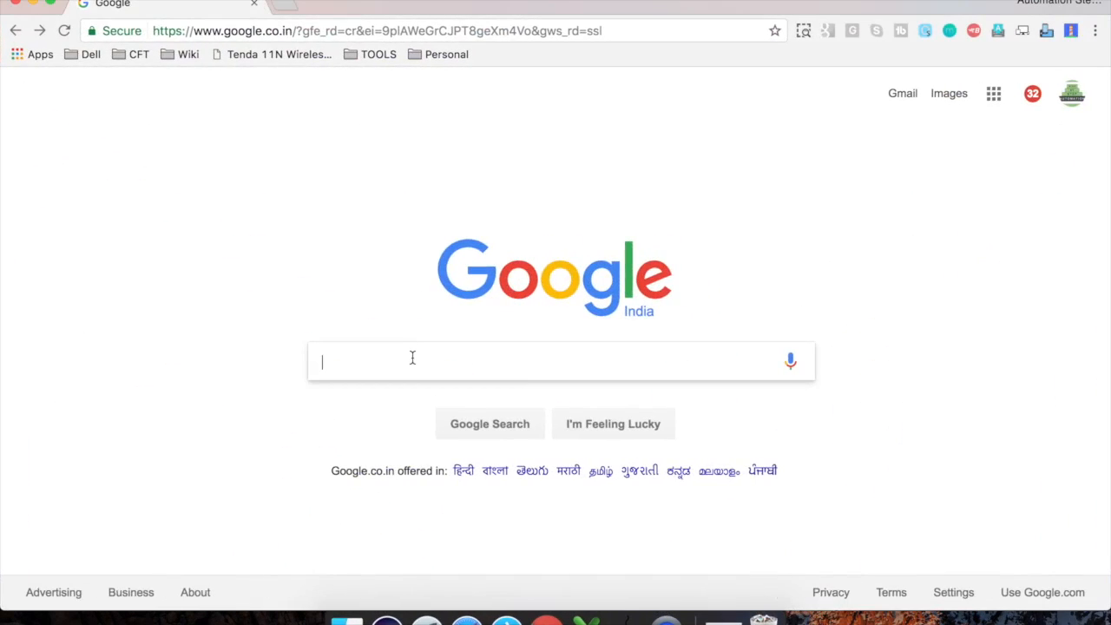
# Search Google for insites.com and open the 'Insites - make your websites better' result
pyautogui.write('insites.com')
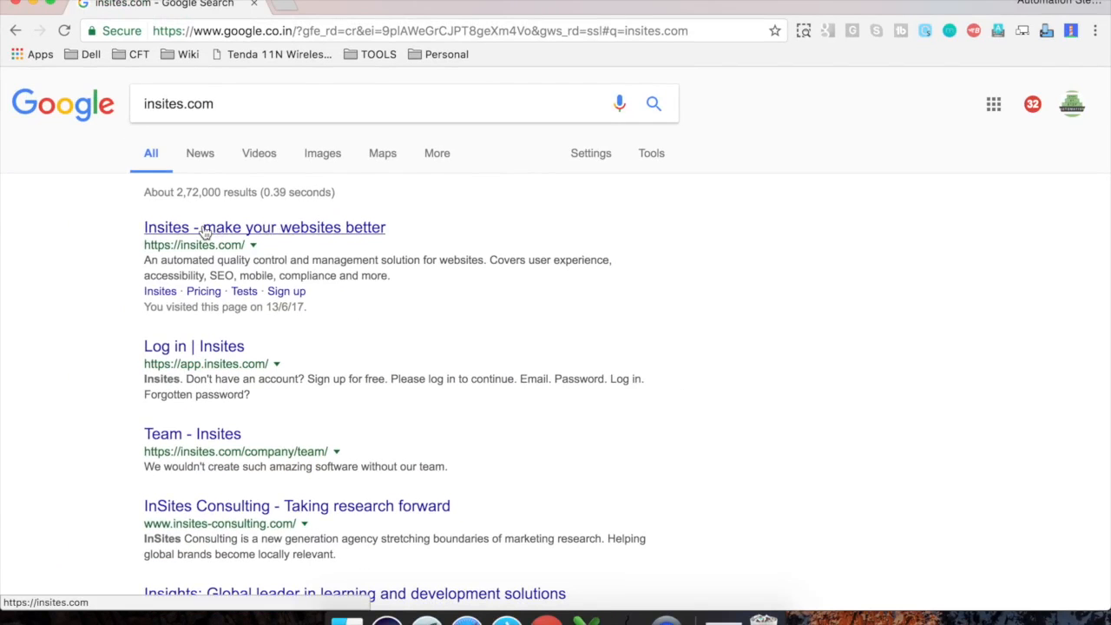
pyautogui.moveTo(259, 237)
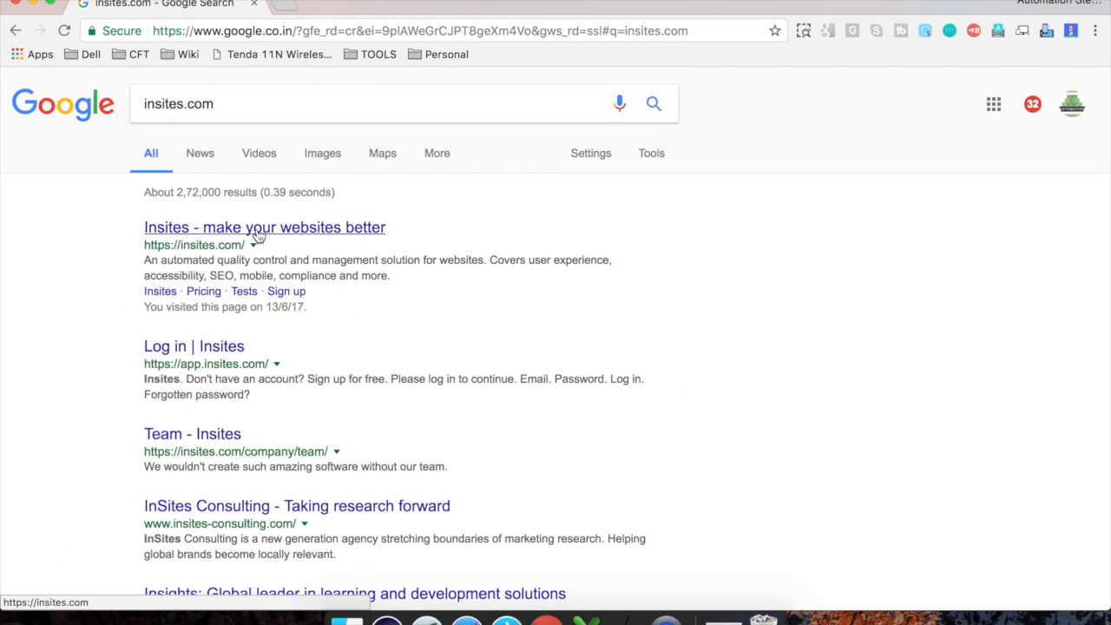
pyautogui.click(265, 227)
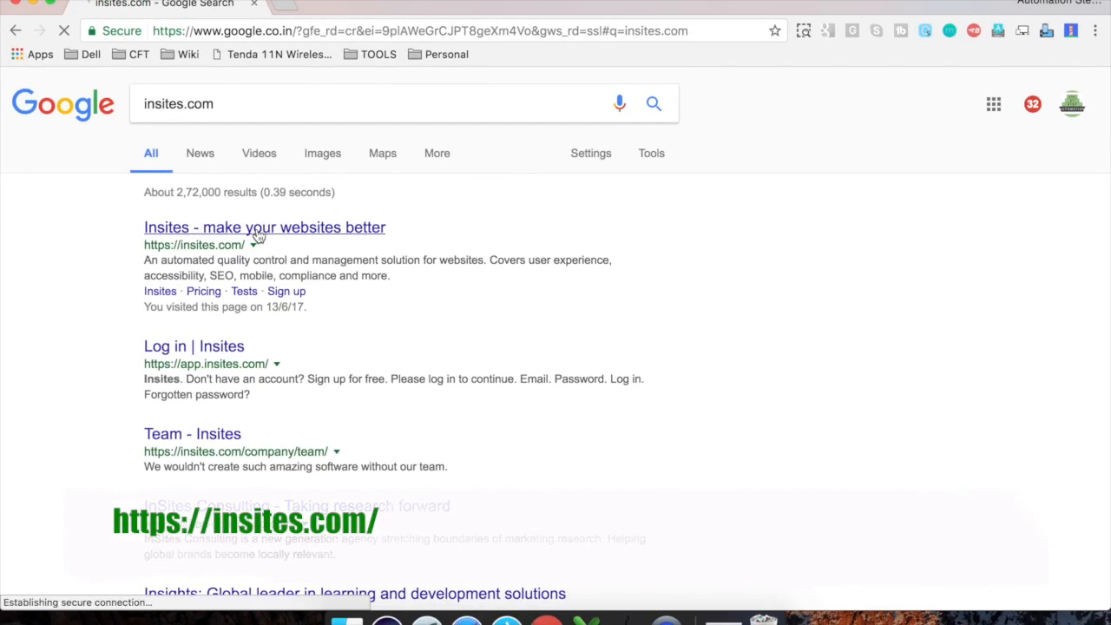
pyautogui.click(264, 227)
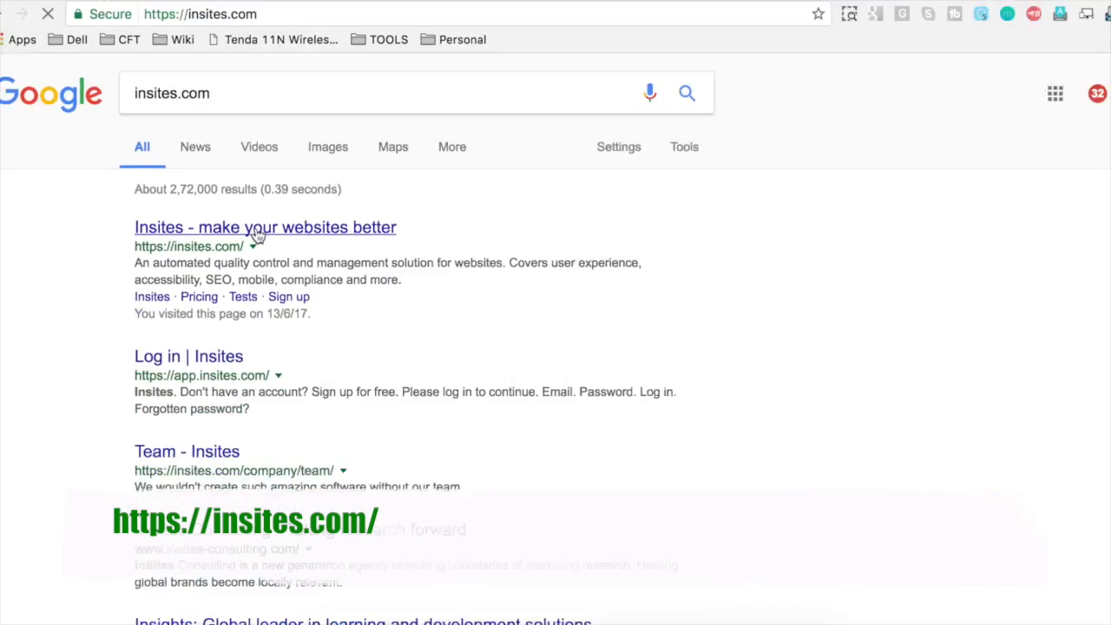
pyautogui.click(264, 227)
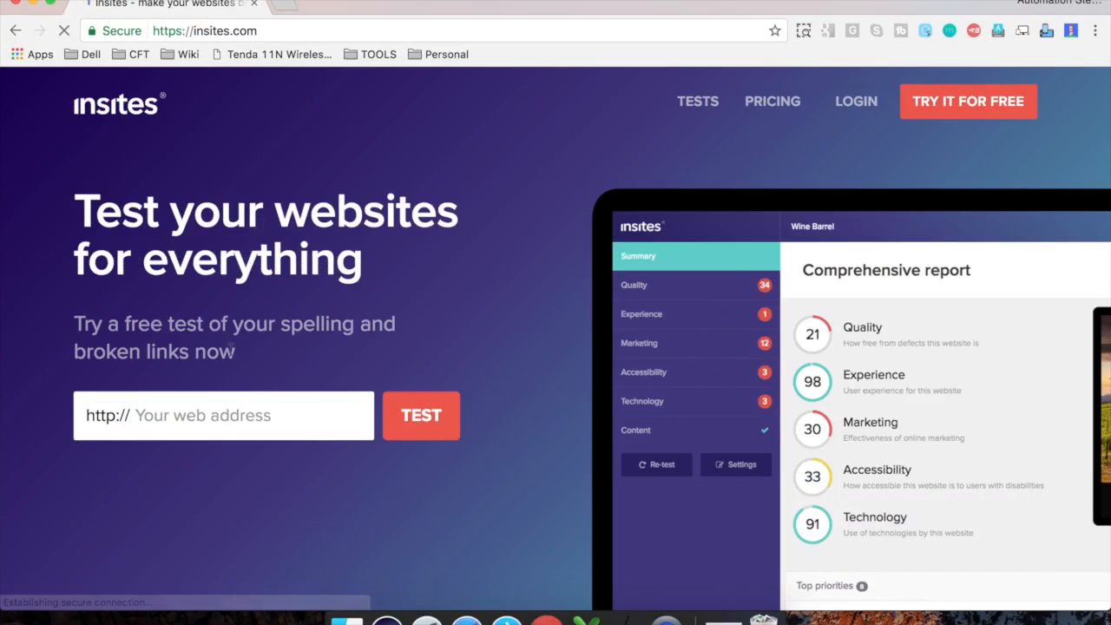
# Submit lifecharger.org for the free Insites test after removing the duplicated http prefix
pyautogui.click(252, 415)
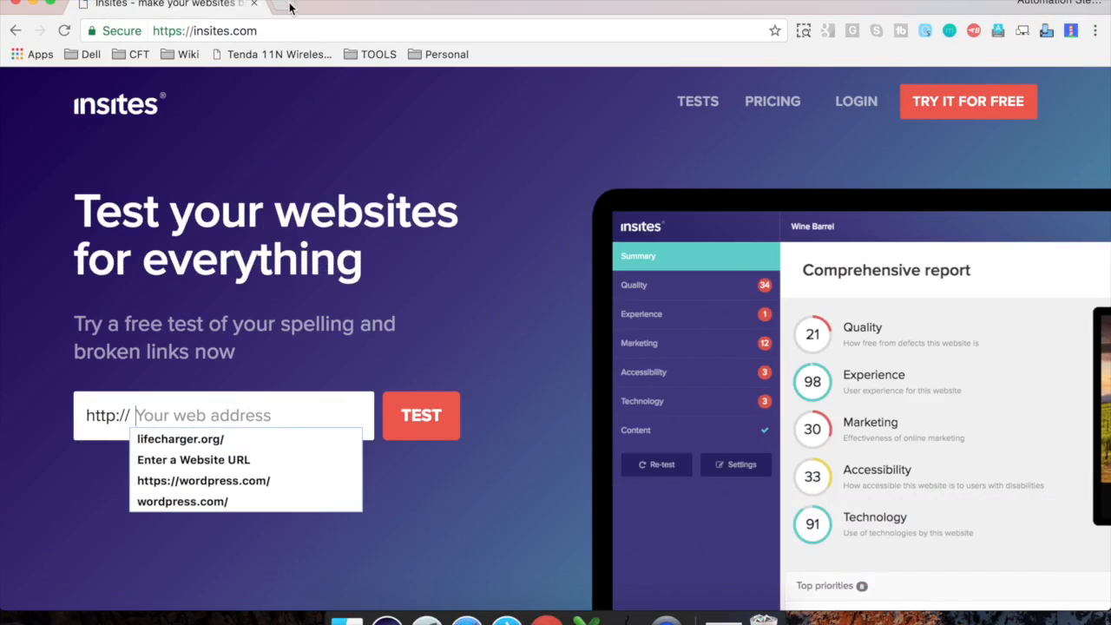
pyautogui.click(179, 438)
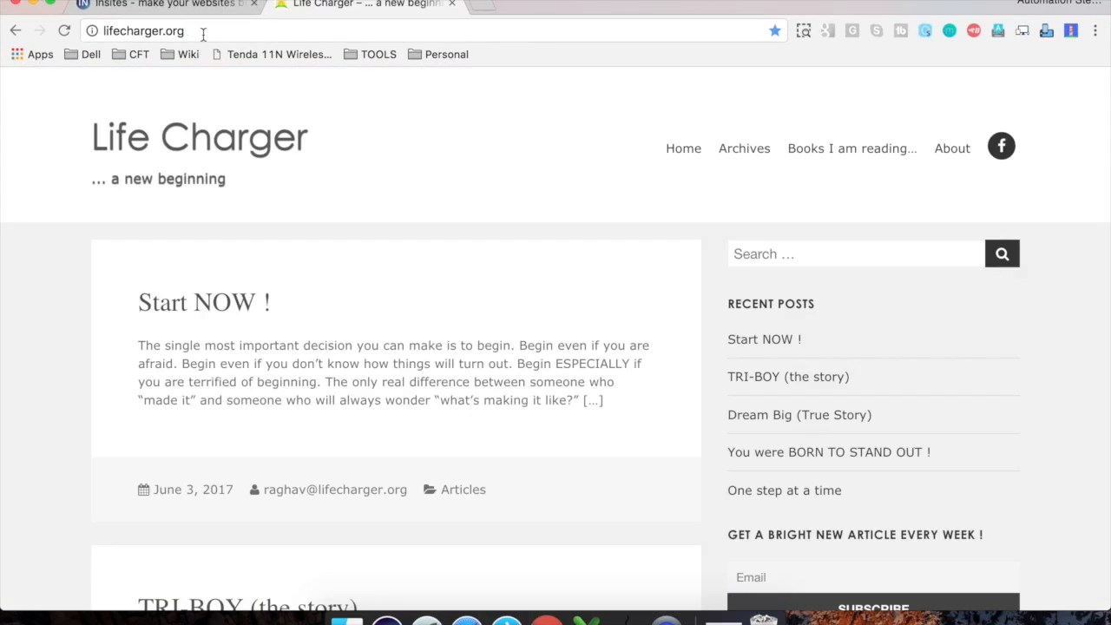
pyautogui.click(161, 6)
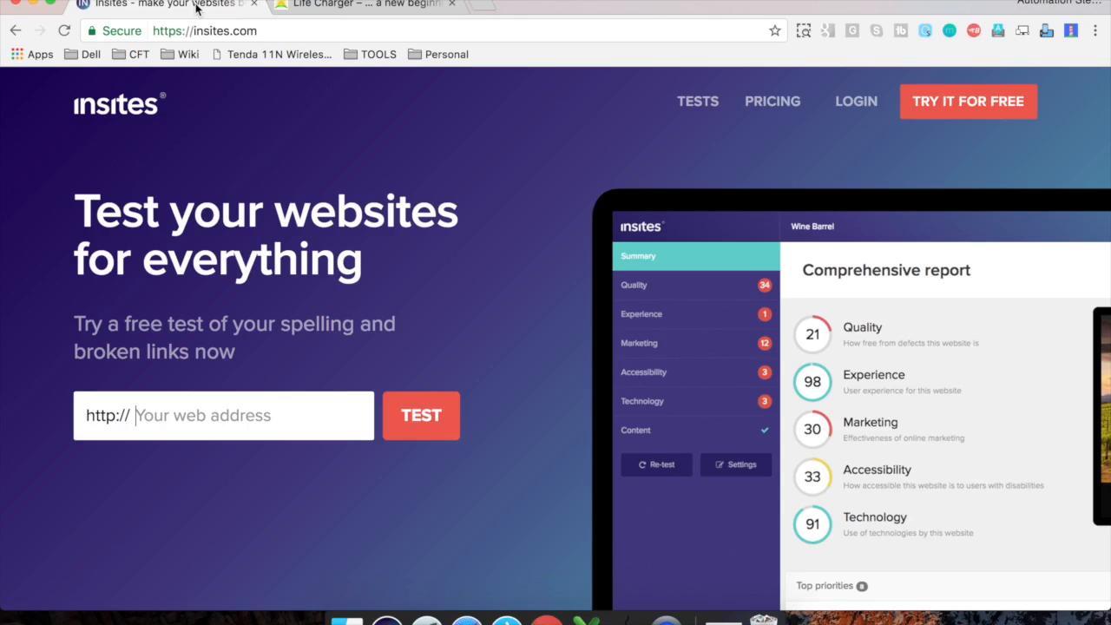
pyautogui.click(223, 415)
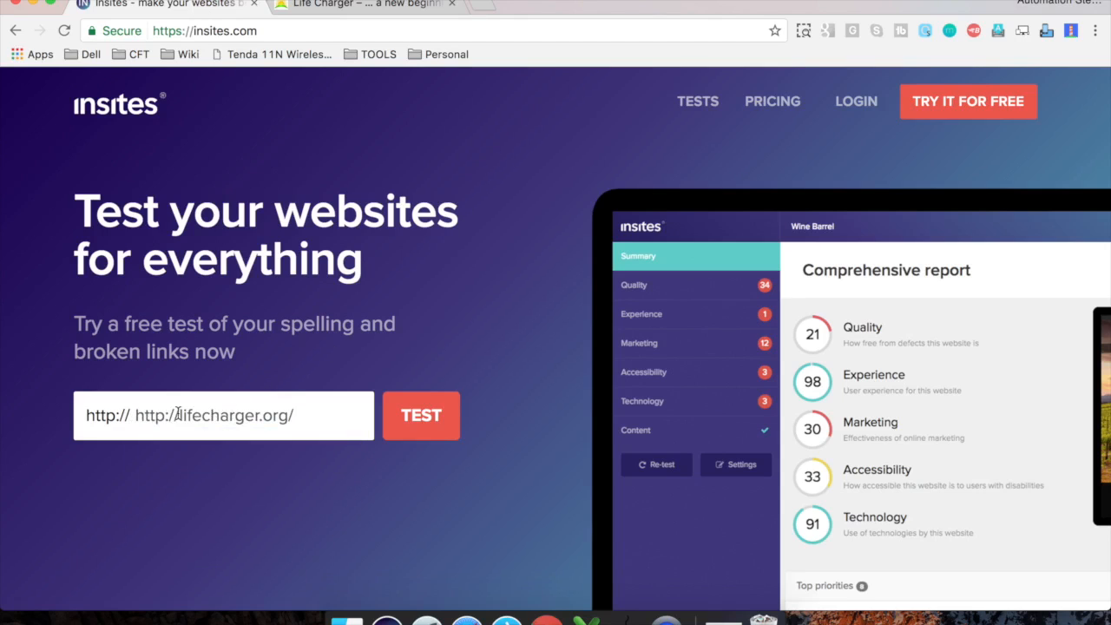
pyautogui.press('Backspace')
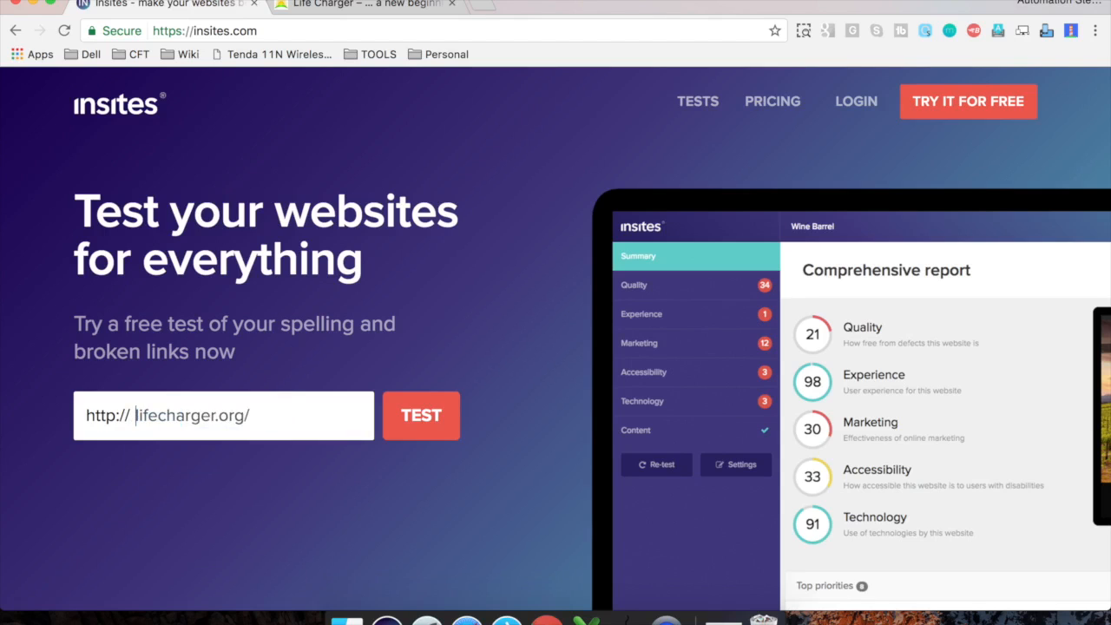
pyautogui.click(421, 415)
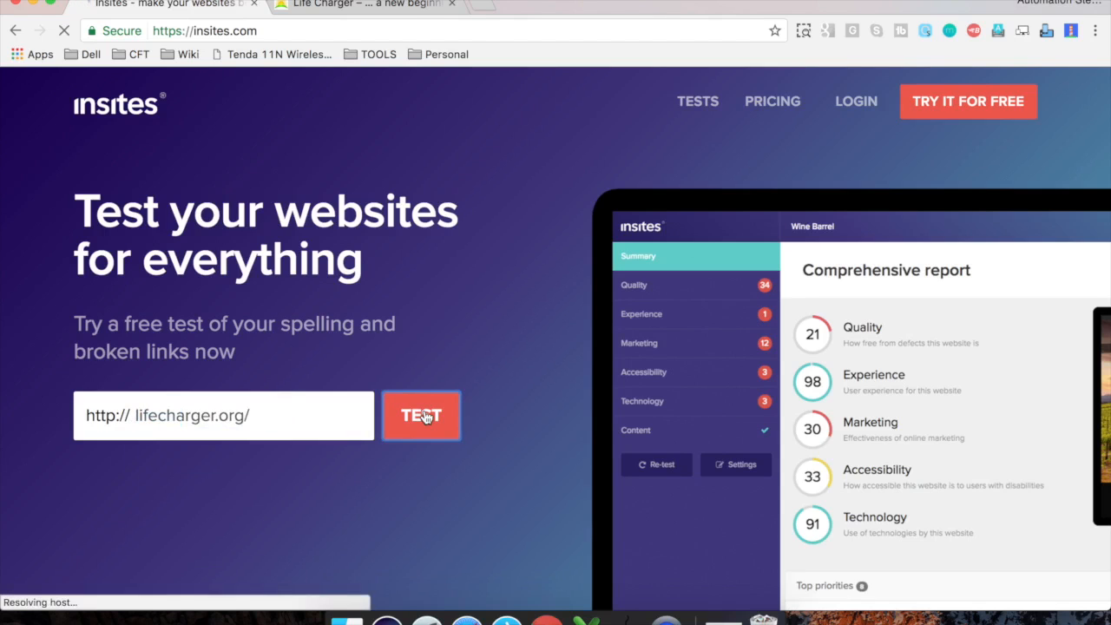
pyautogui.click(420, 415)
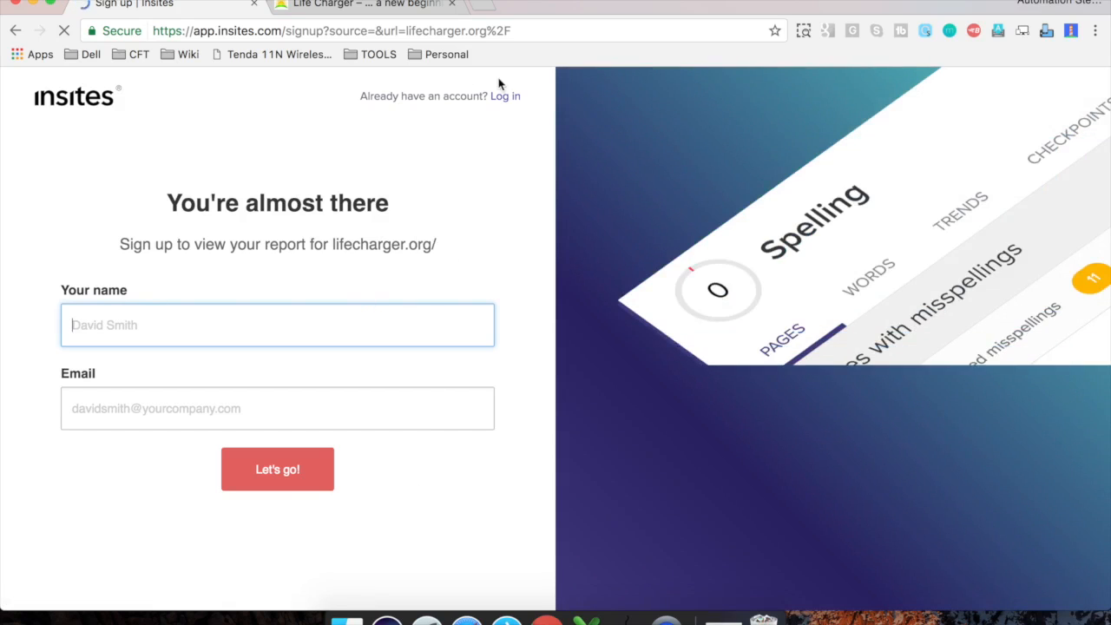
# Choose 'Log in' on the sign-up page to use an existing Insites account
pyautogui.click(505, 96)
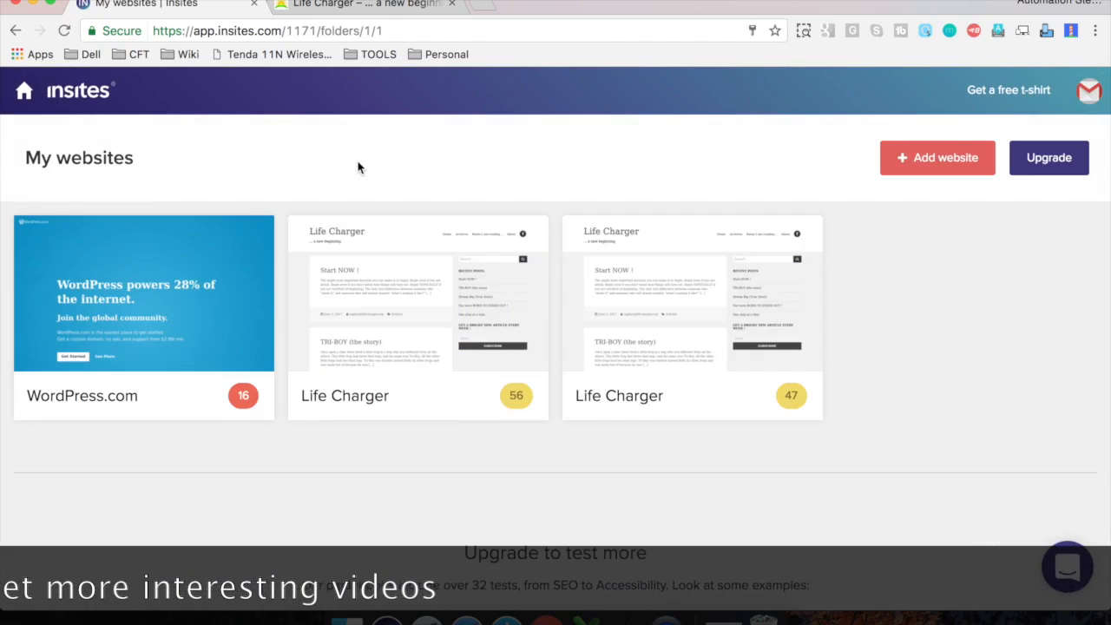
pyautogui.moveTo(655, 344)
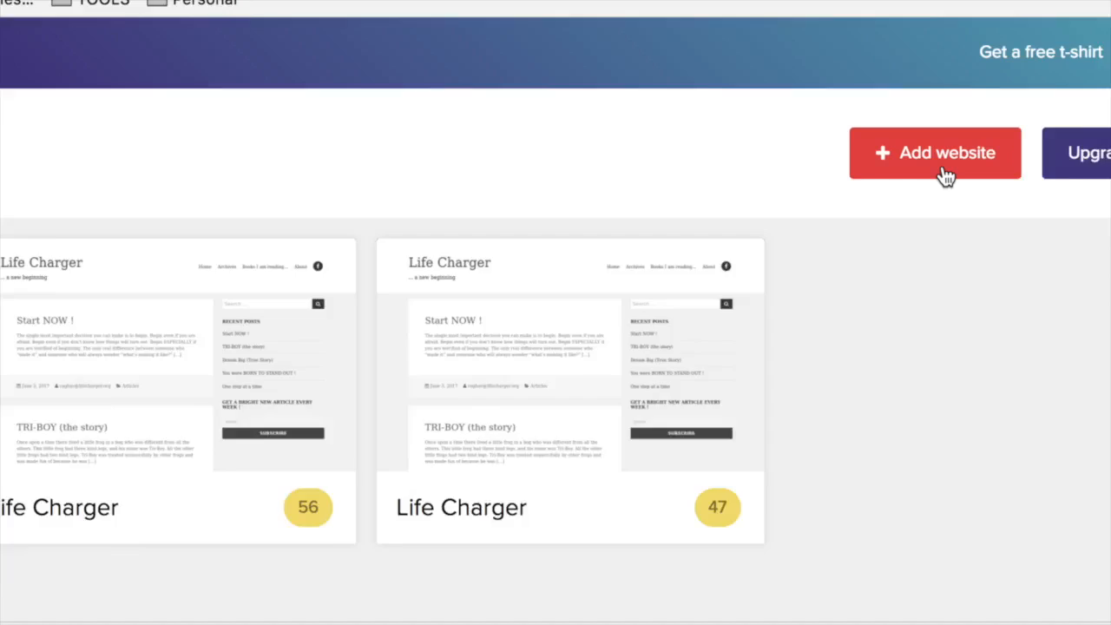
pyautogui.click(935, 152)
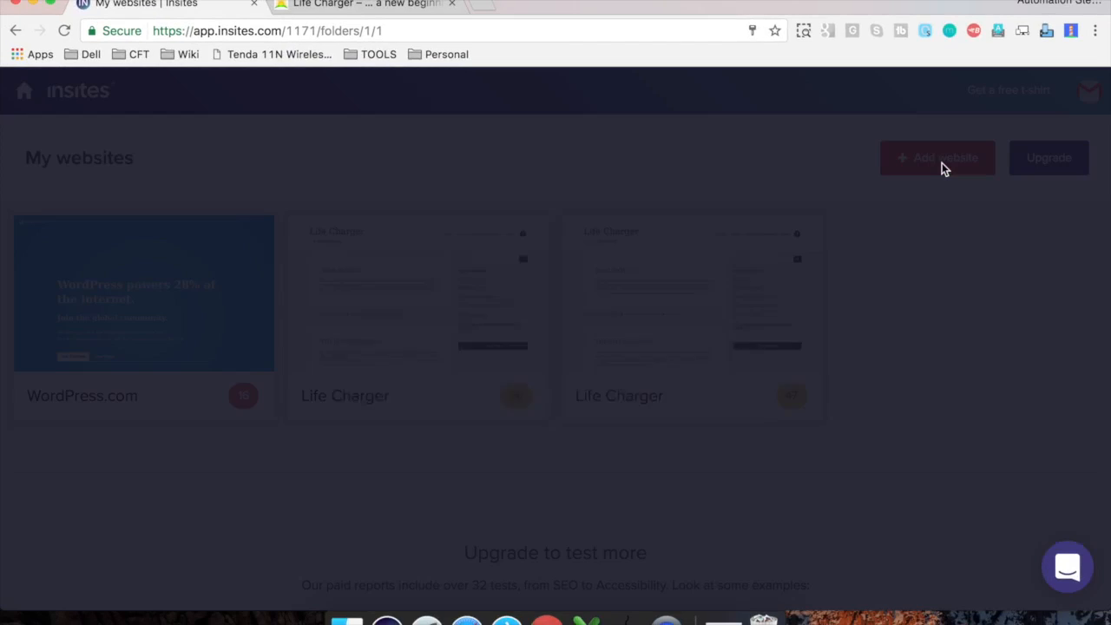
pyautogui.click(937, 157)
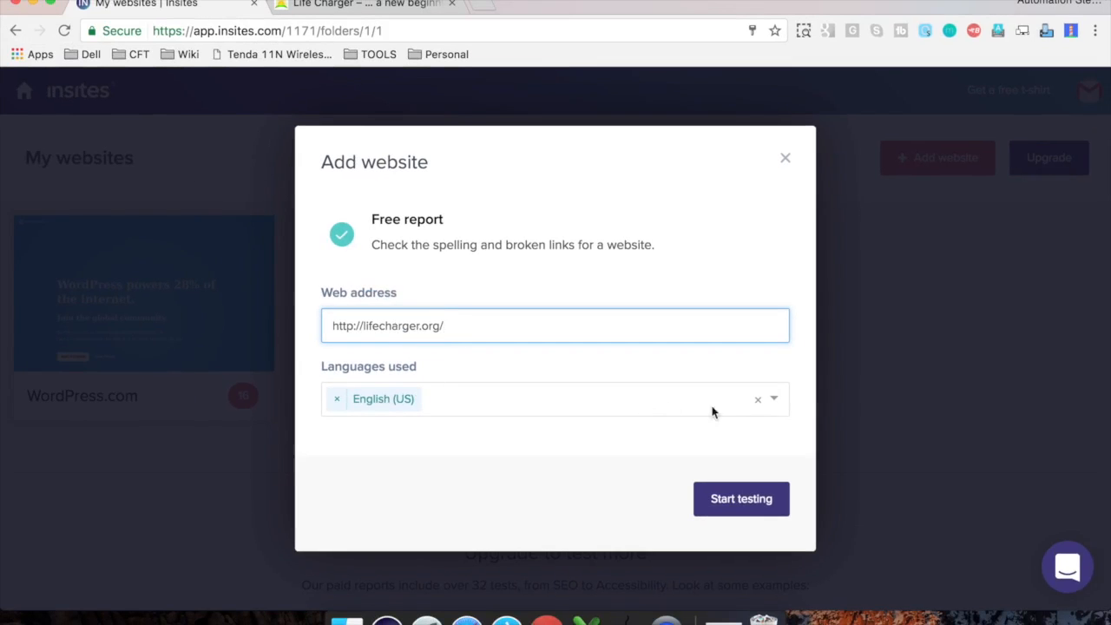
pyautogui.moveTo(740, 499)
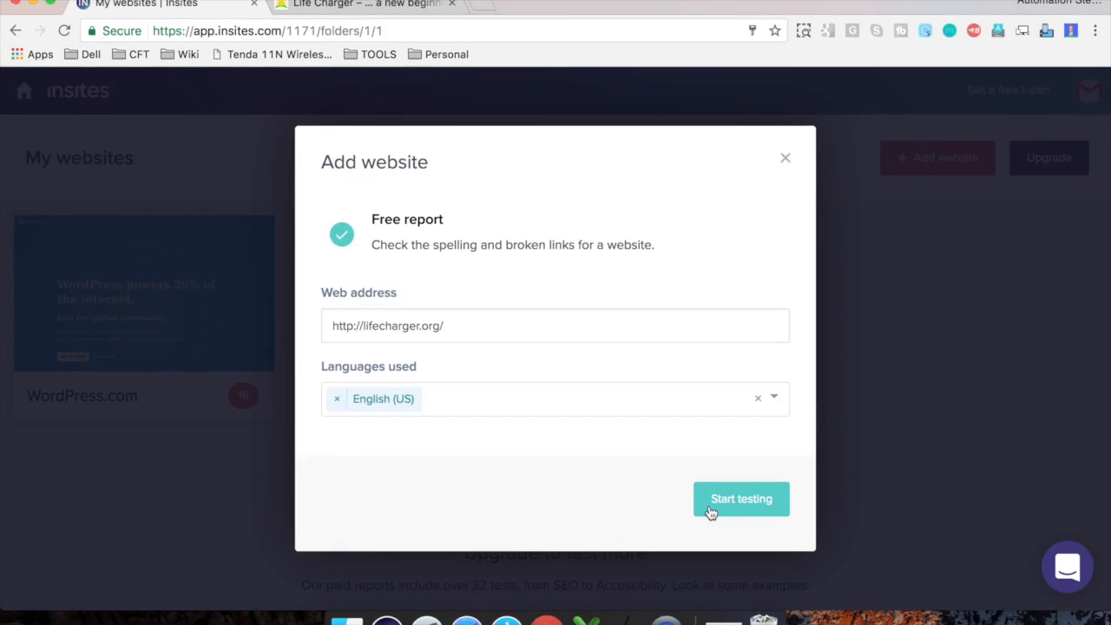
pyautogui.click(741, 498)
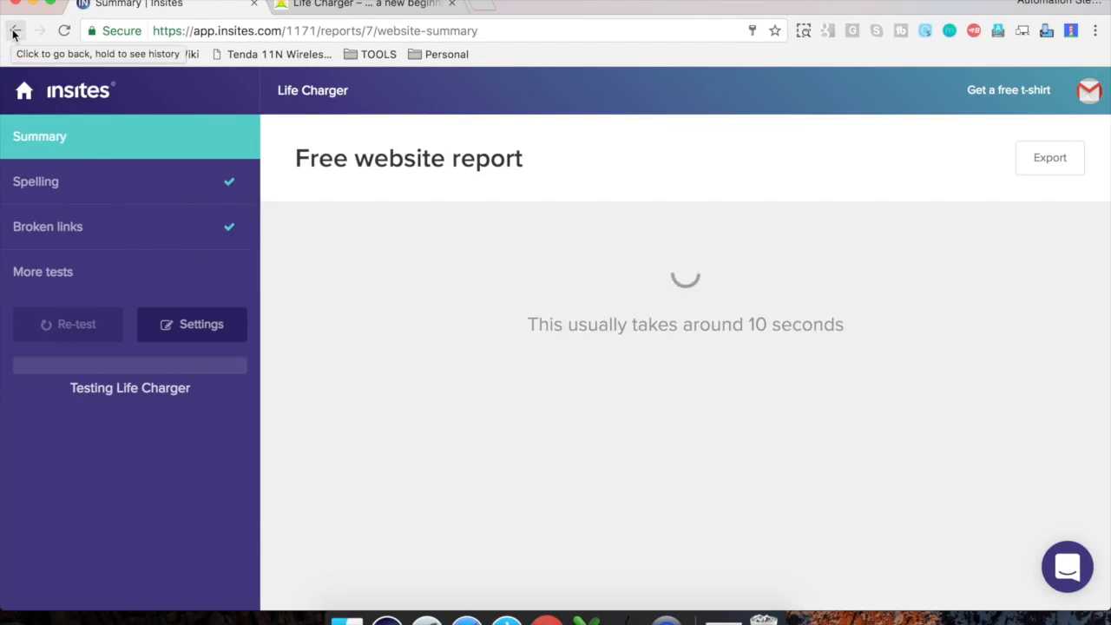
pyautogui.moveTo(625, 308)
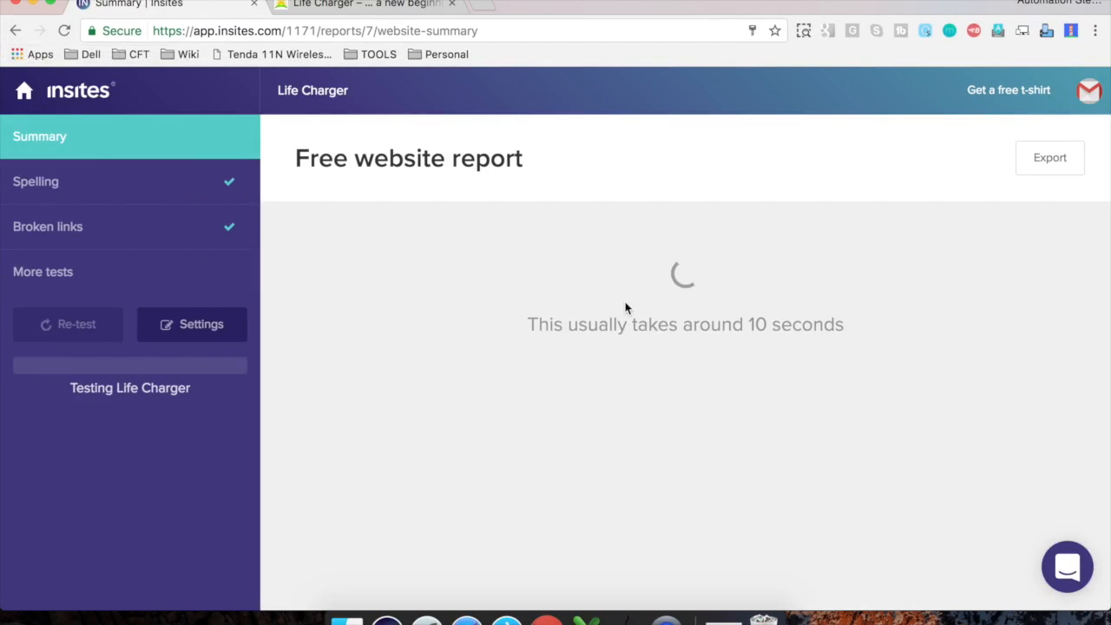
pyautogui.moveTo(865, 394)
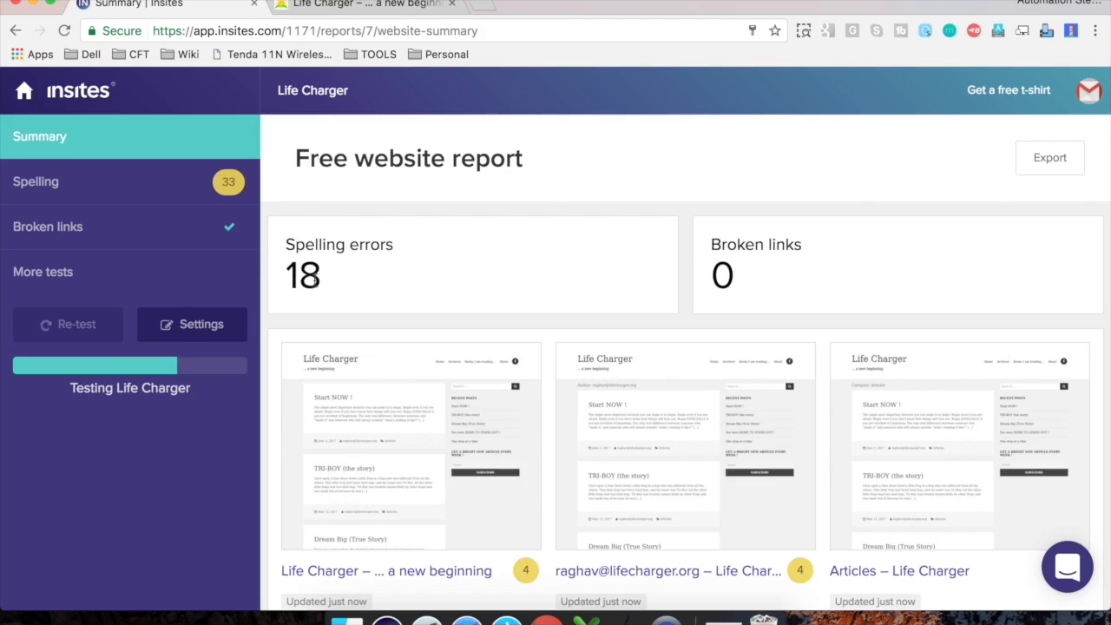
pyautogui.moveTo(317, 291)
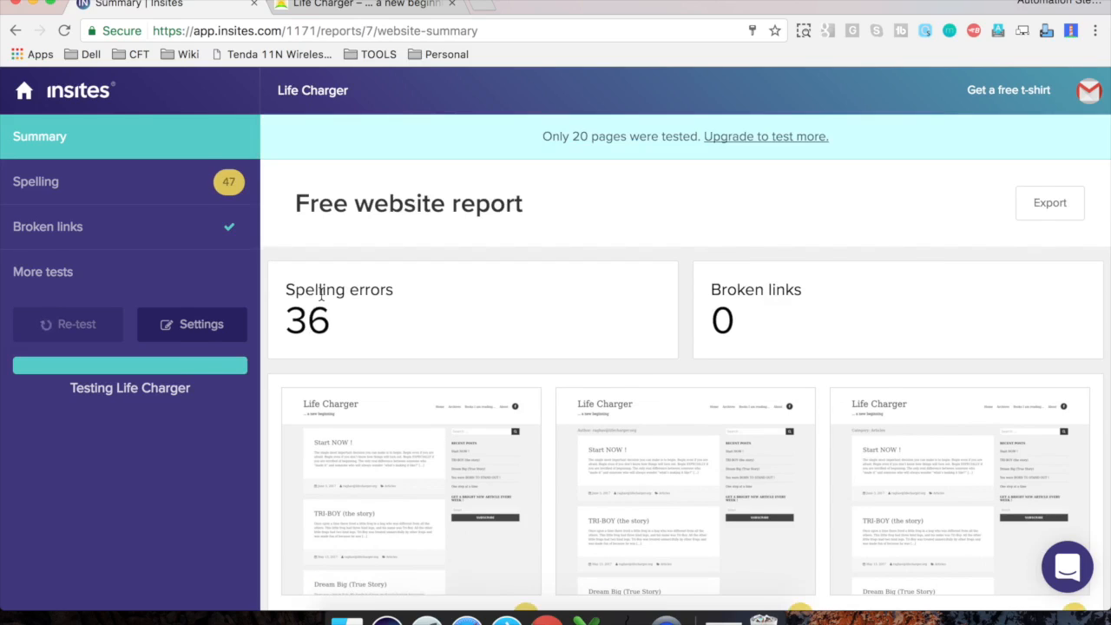
pyautogui.moveTo(373, 388)
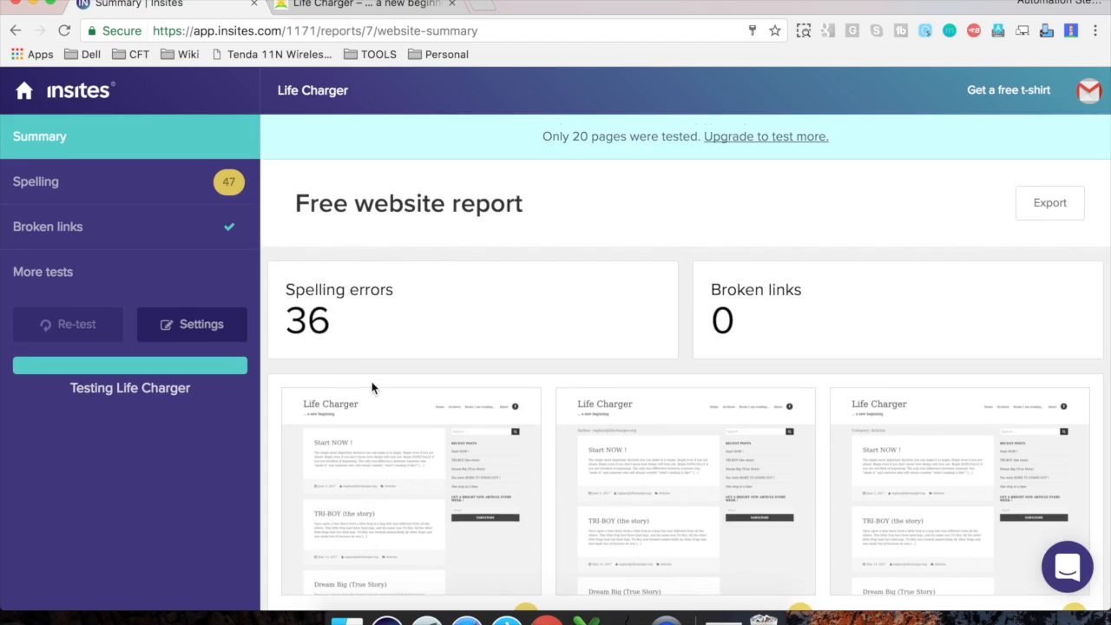
pyautogui.moveTo(46, 154)
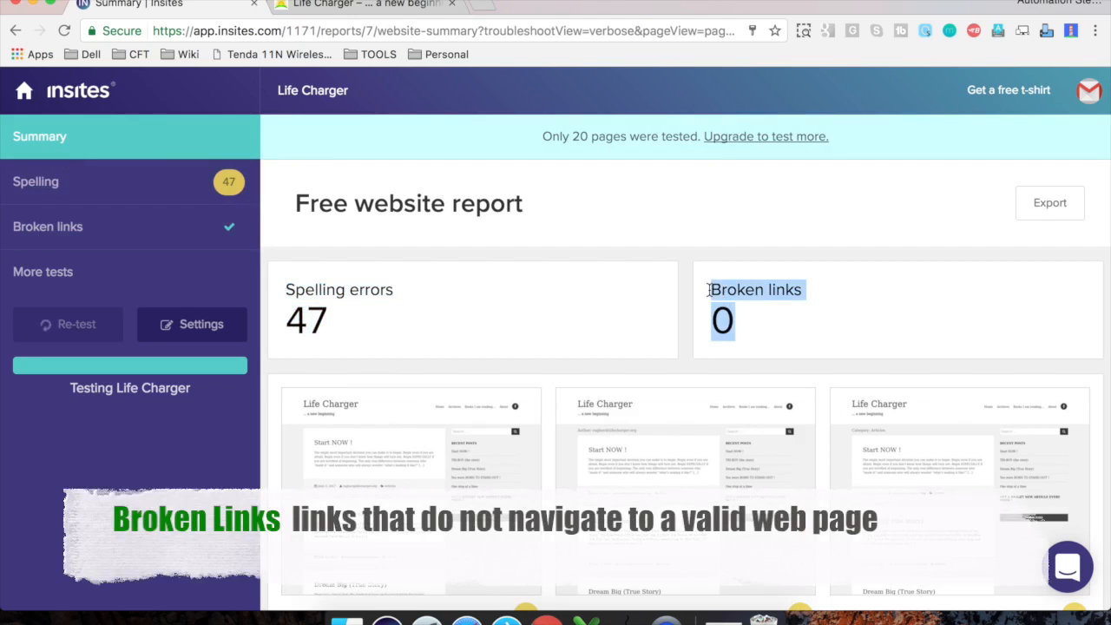
# Scroll the page thumbnails and open the 3-issue badge on 'Whatever you make, Make it YOURS !'
pyautogui.scroll(-3)
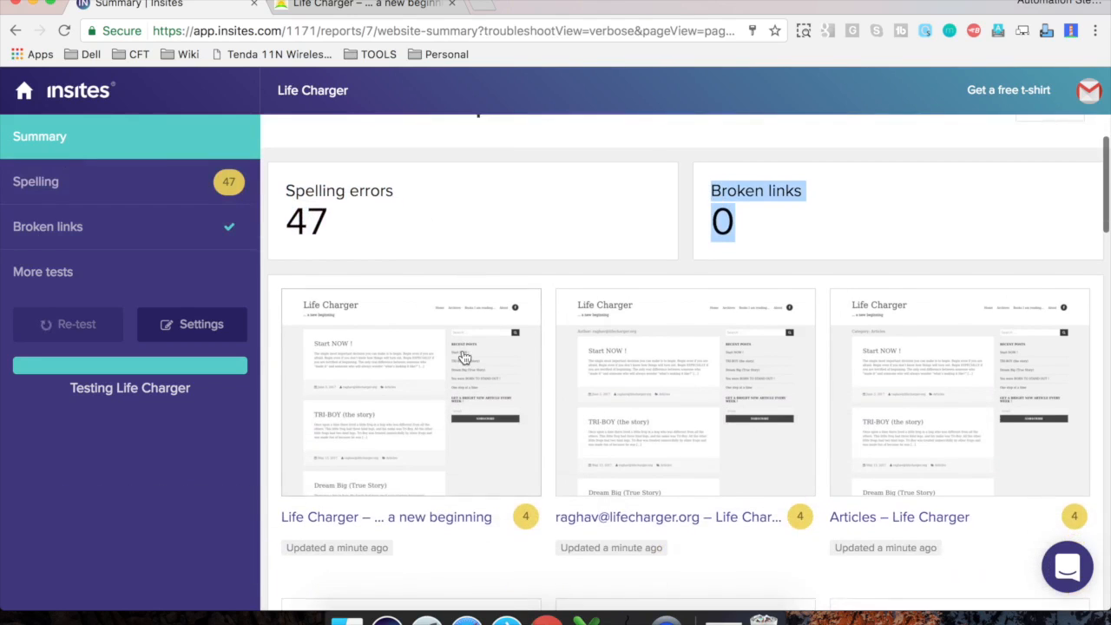
pyautogui.scroll(-3)
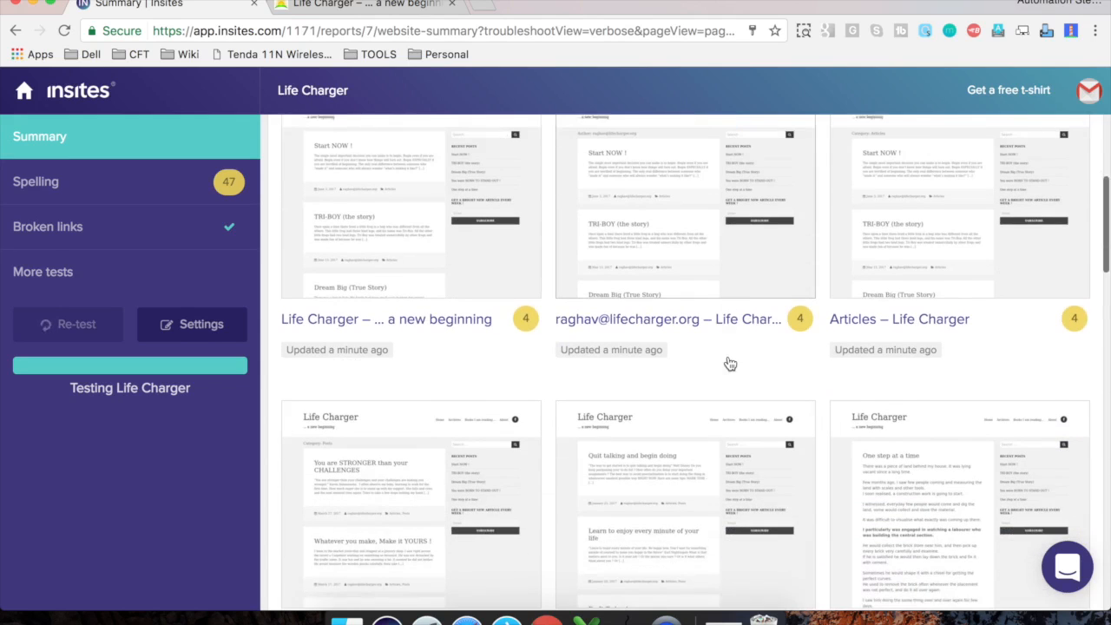
pyautogui.scroll(-3)
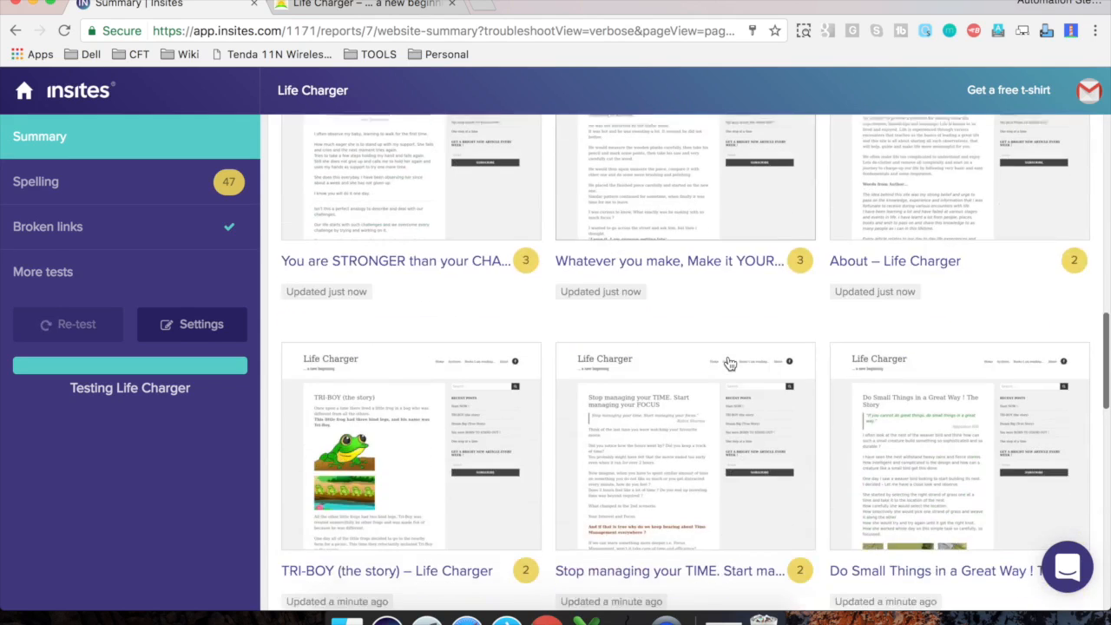
pyautogui.scroll(-3)
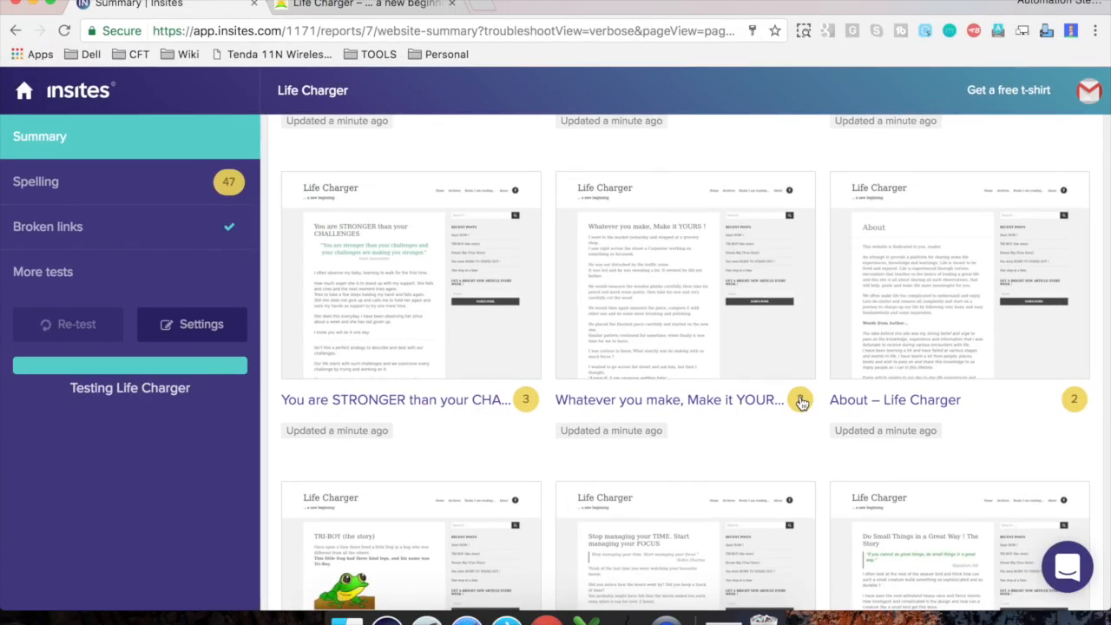
pyautogui.click(788, 400)
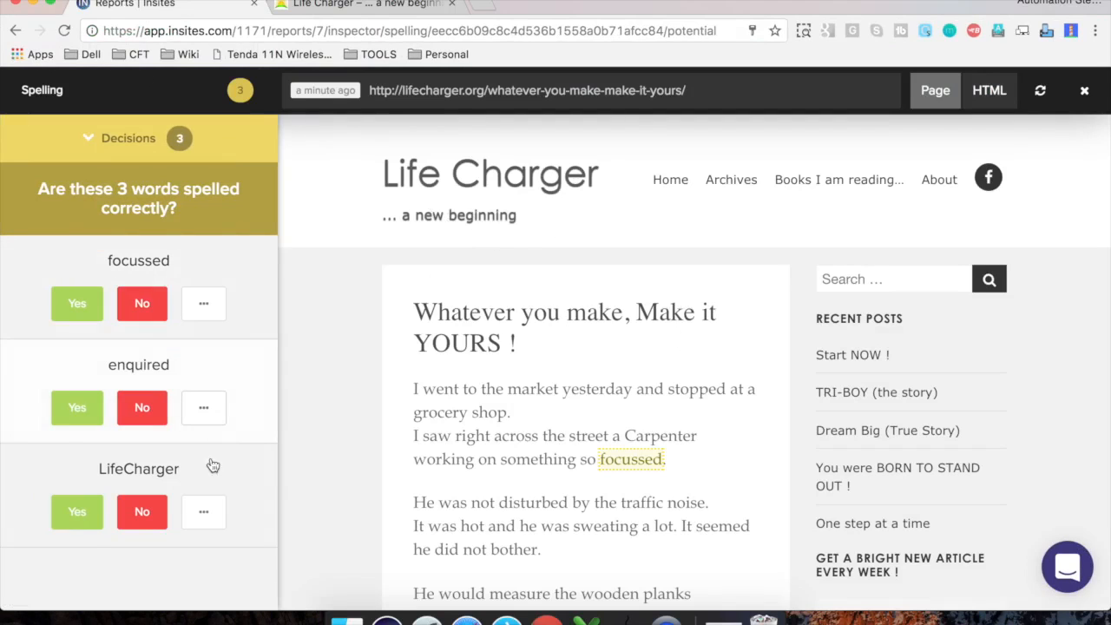
pyautogui.moveTo(228, 391)
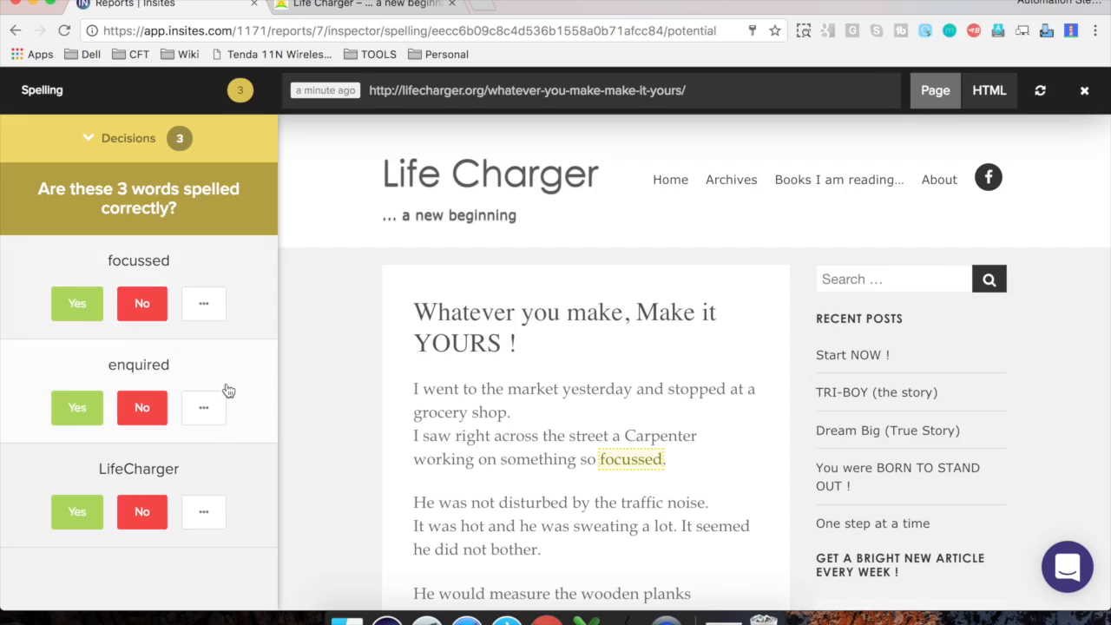
pyautogui.moveTo(246, 309)
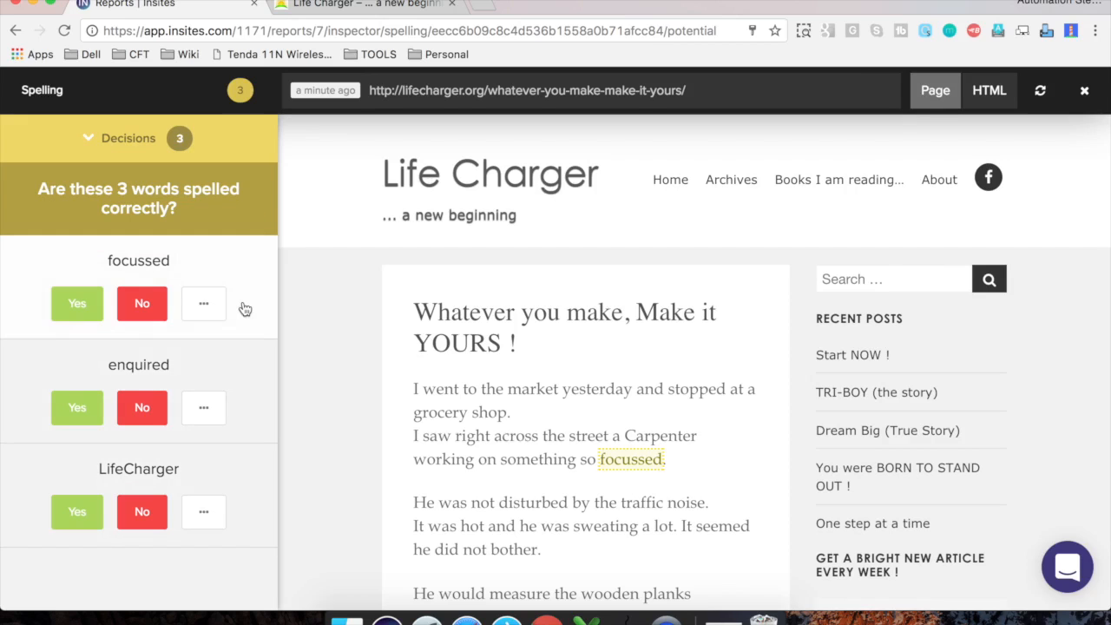
# Scroll the preview to the flagged word 'focussed' and switch the inspector to HTML view
pyautogui.scroll(-3)
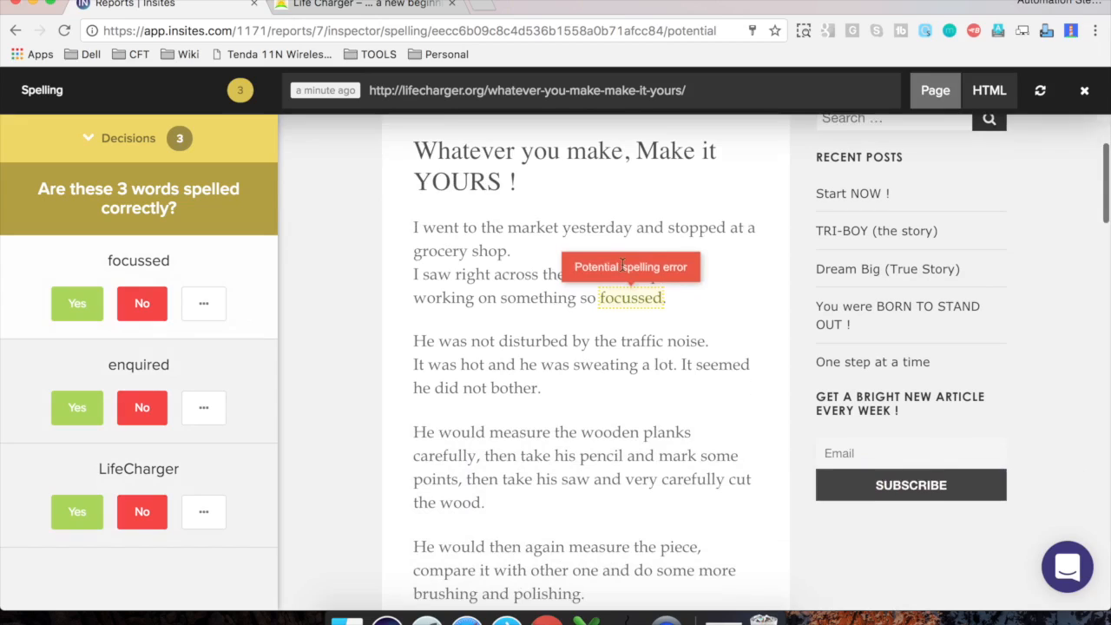
pyautogui.moveTo(633, 294)
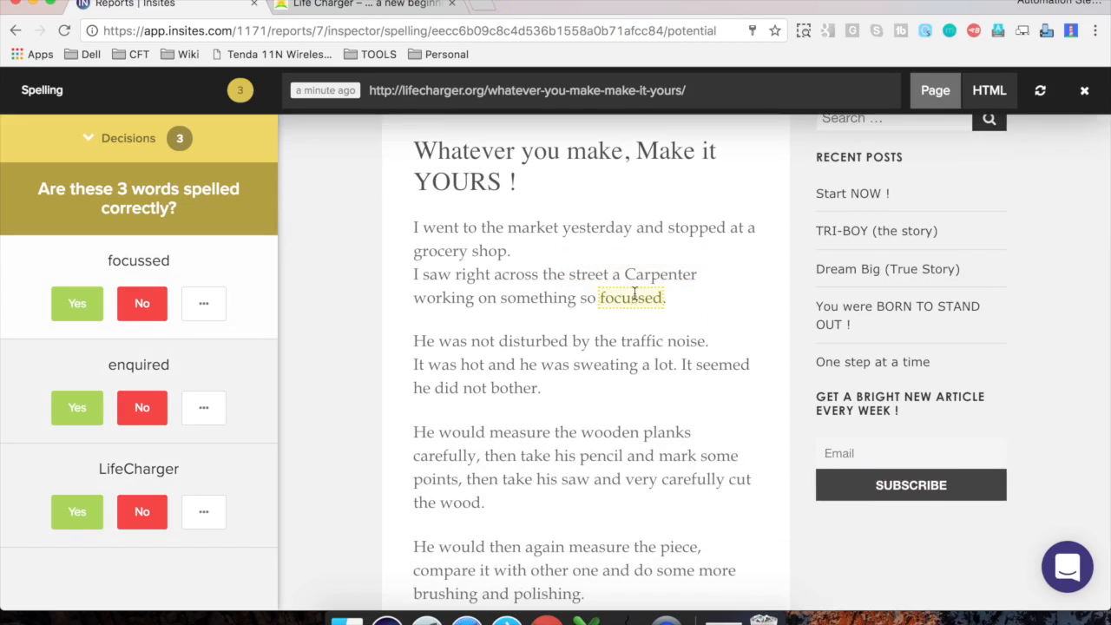
pyautogui.moveTo(213, 293)
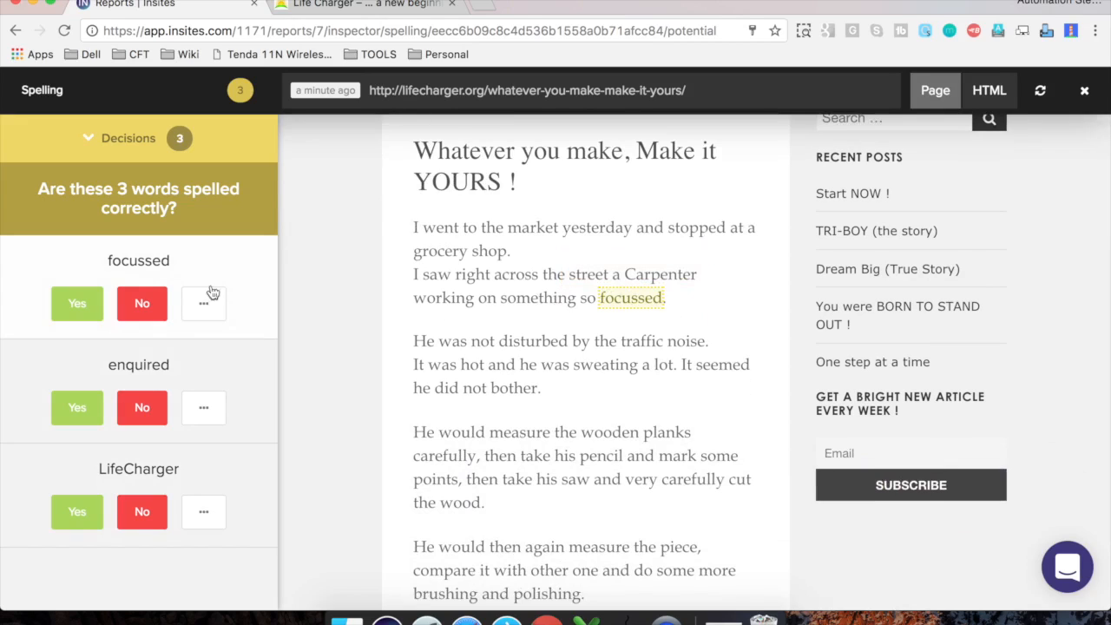
pyautogui.moveTo(633, 402)
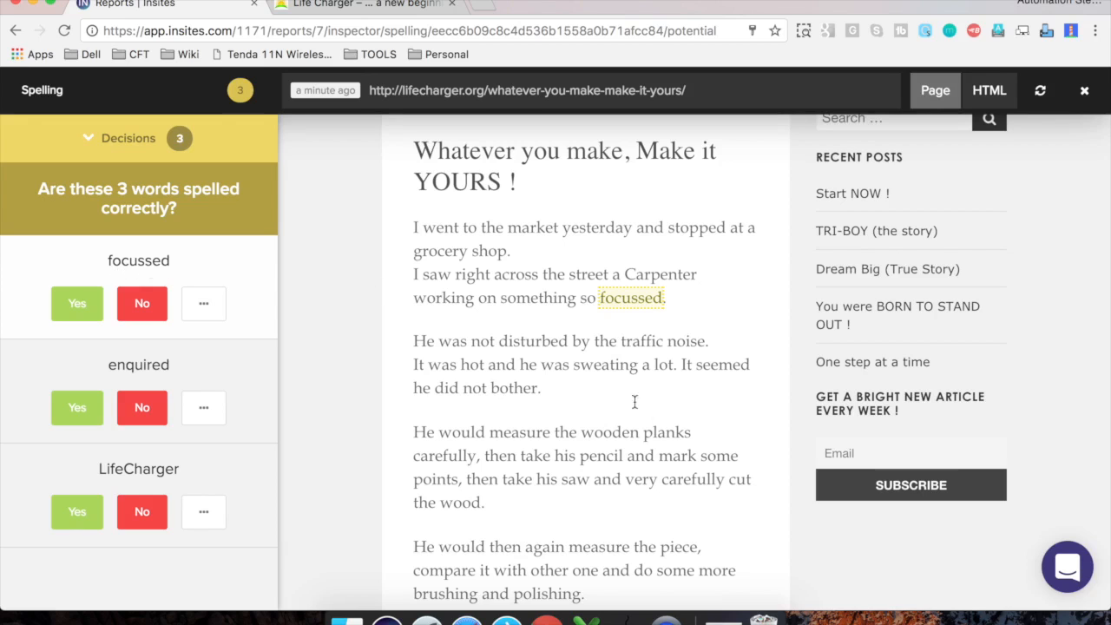
pyautogui.moveTo(633, 302)
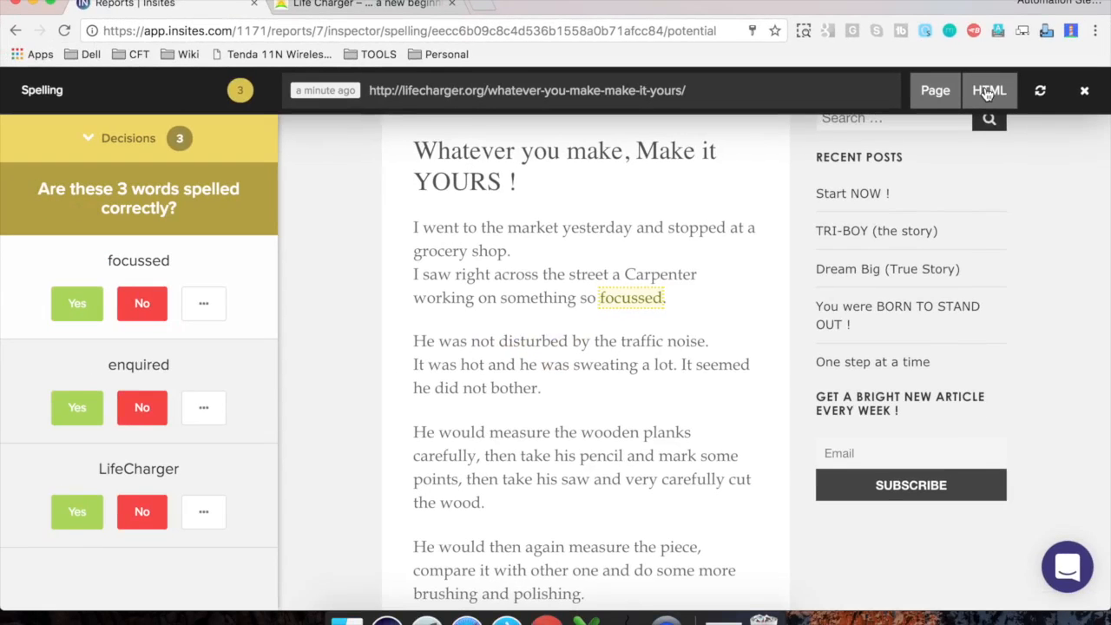
pyautogui.click(989, 90)
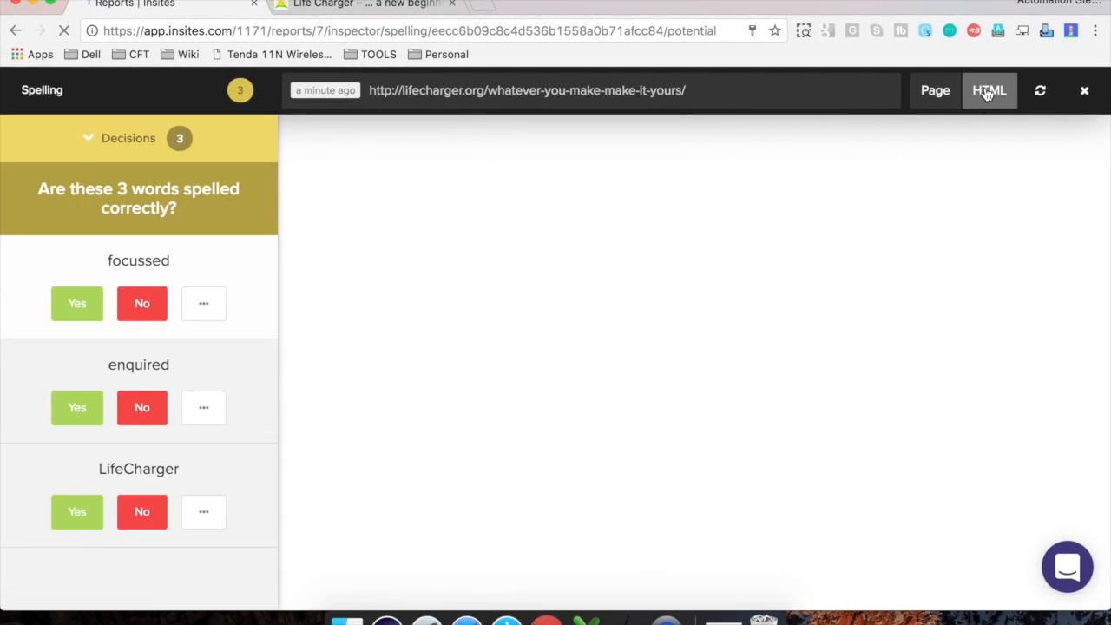
pyautogui.click(989, 90)
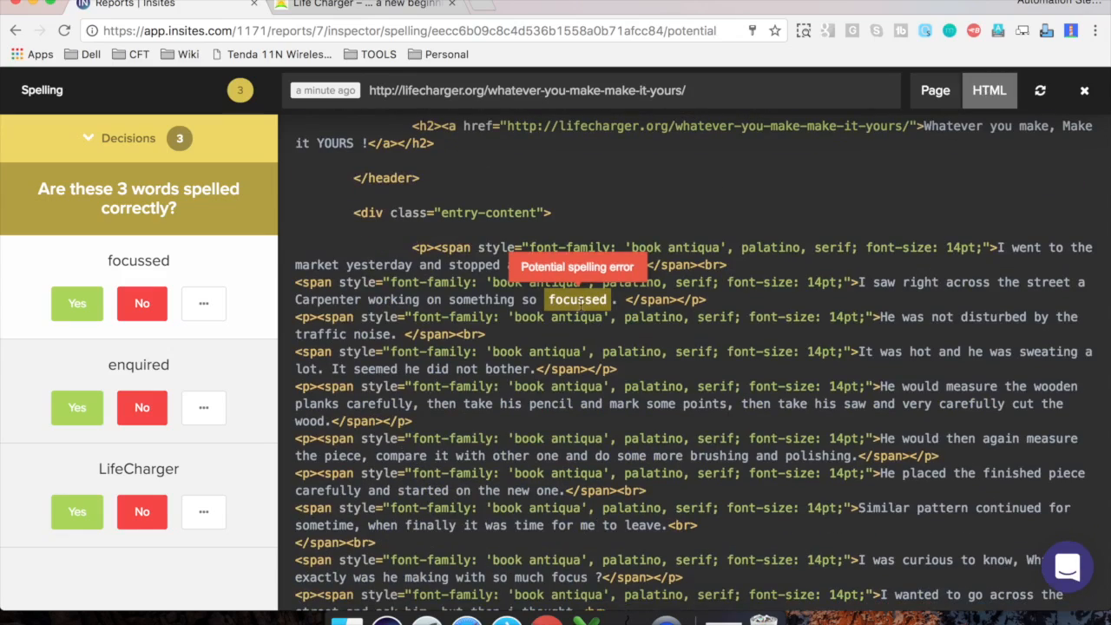
pyautogui.moveTo(920, 81)
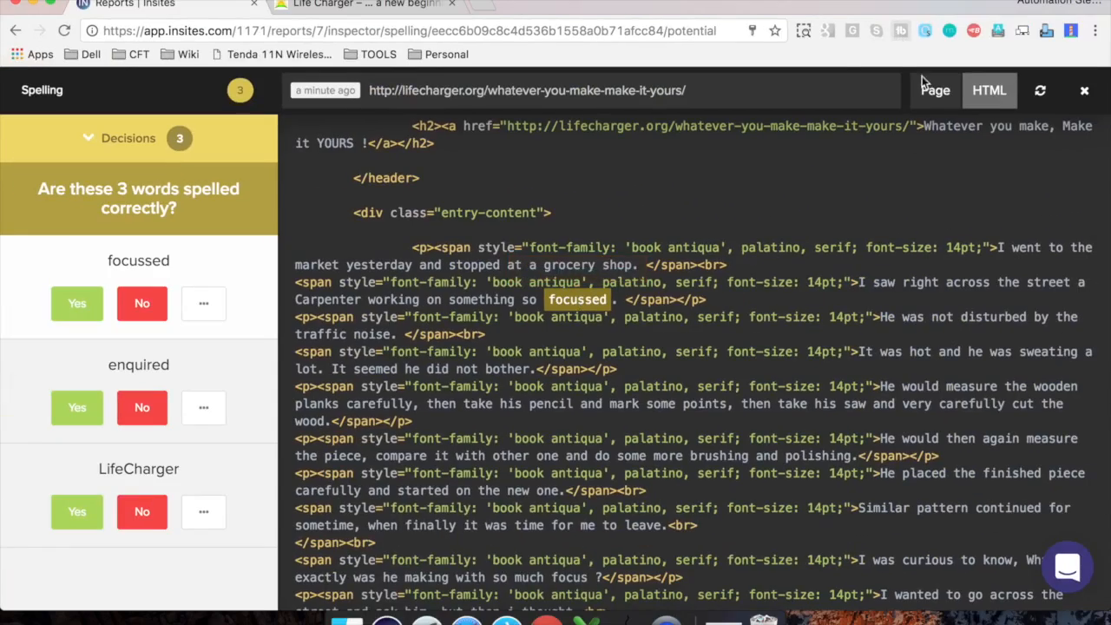
# Return to Page view and give No/Yes decisions for 'focussed' and 'LifeCharger'
pyautogui.click(934, 90)
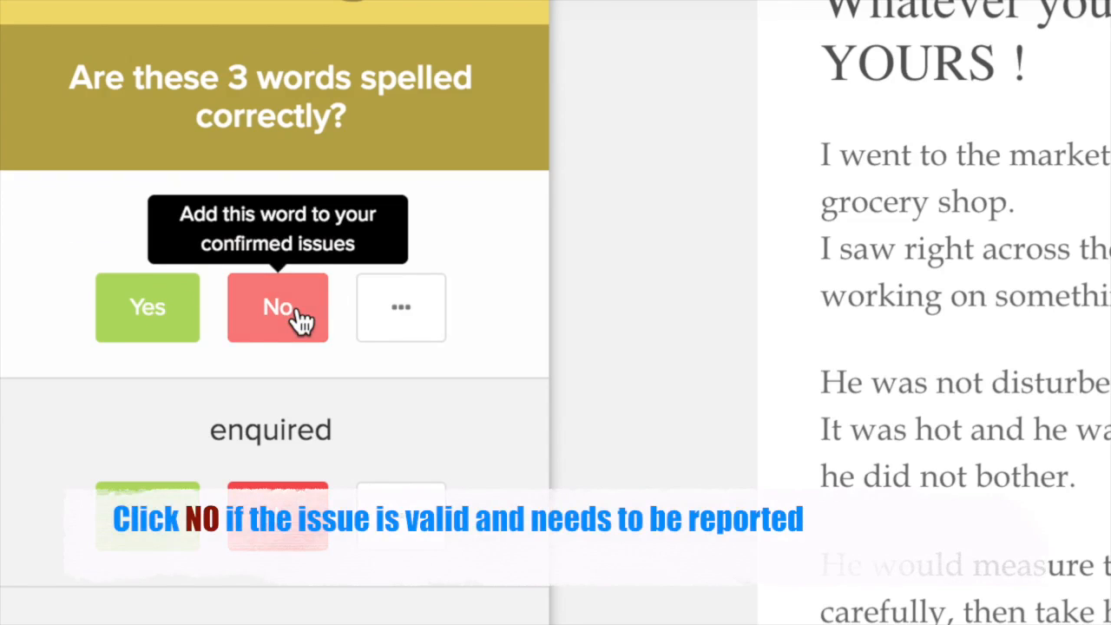
pyautogui.moveTo(276, 316)
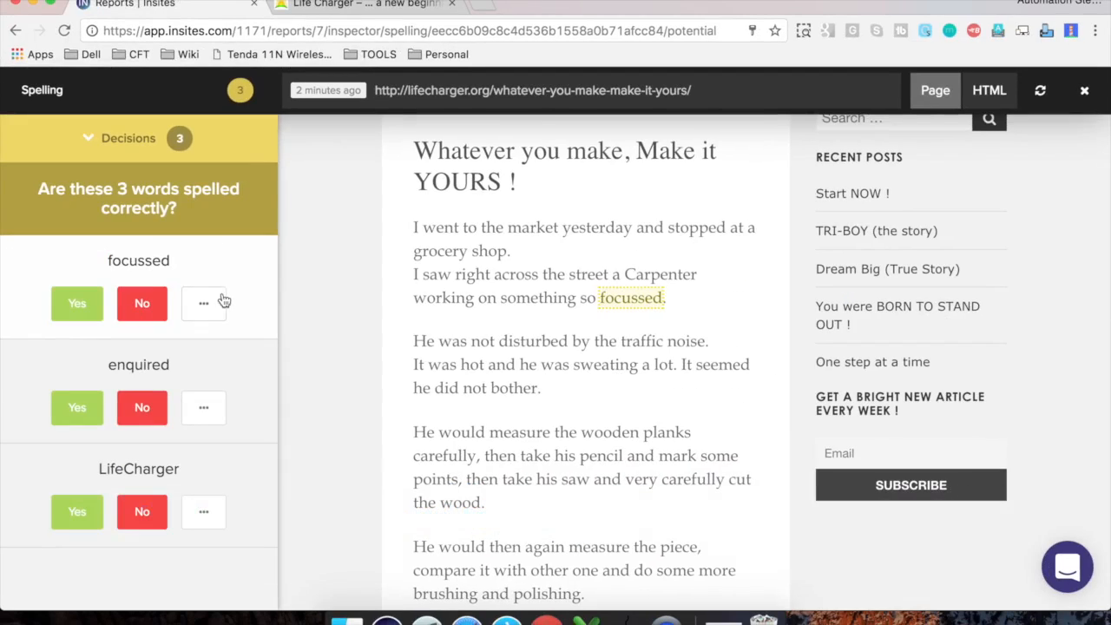
pyautogui.click(204, 303)
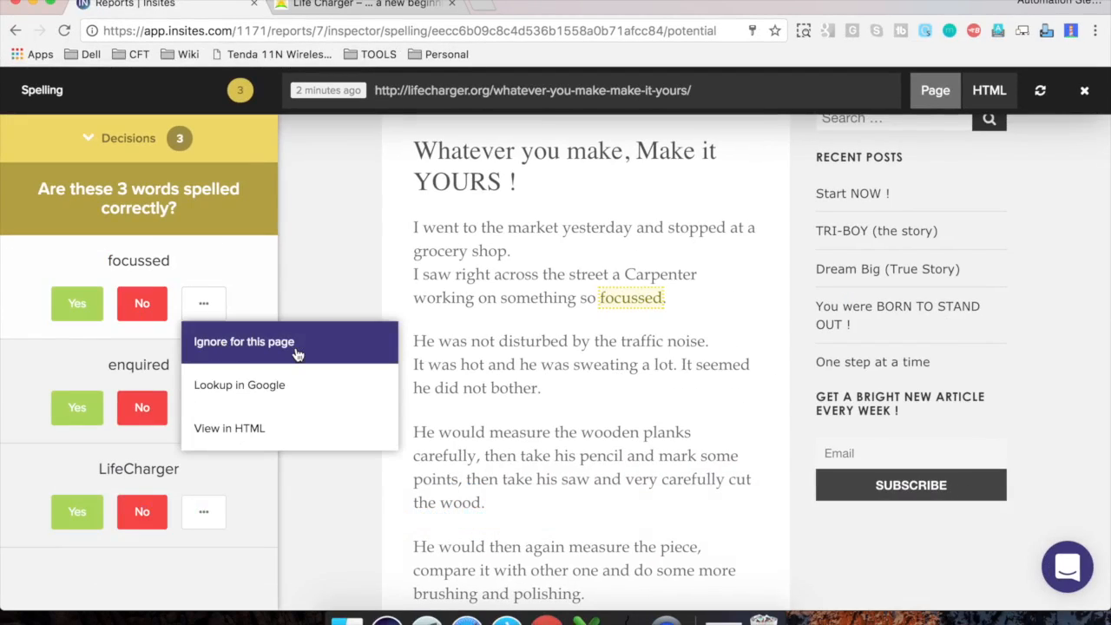
pyautogui.moveTo(289, 393)
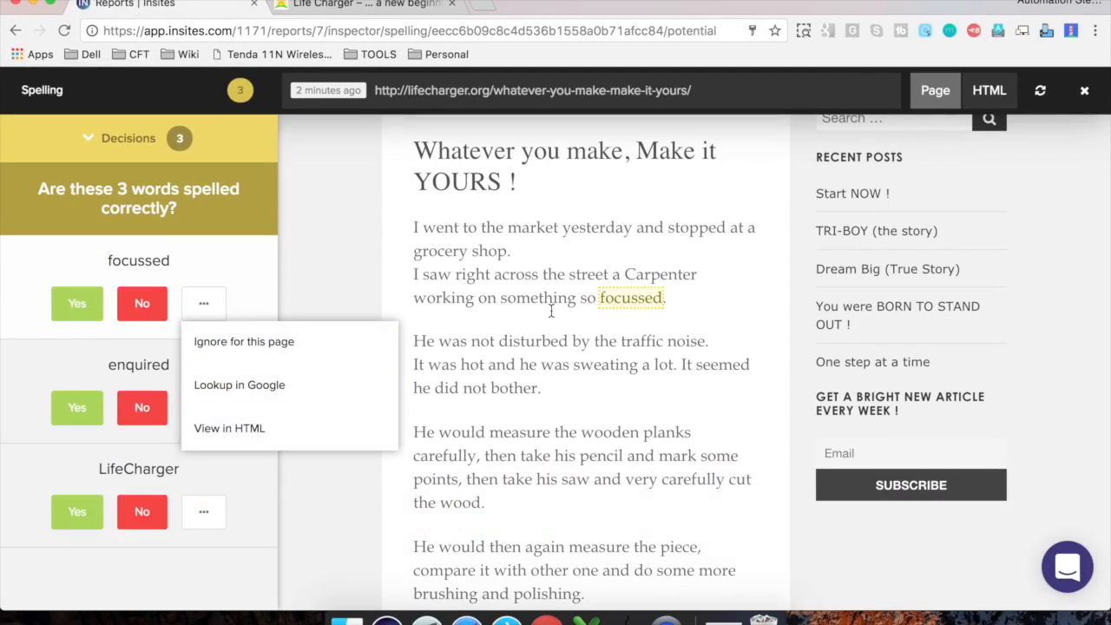
pyautogui.click(277, 267)
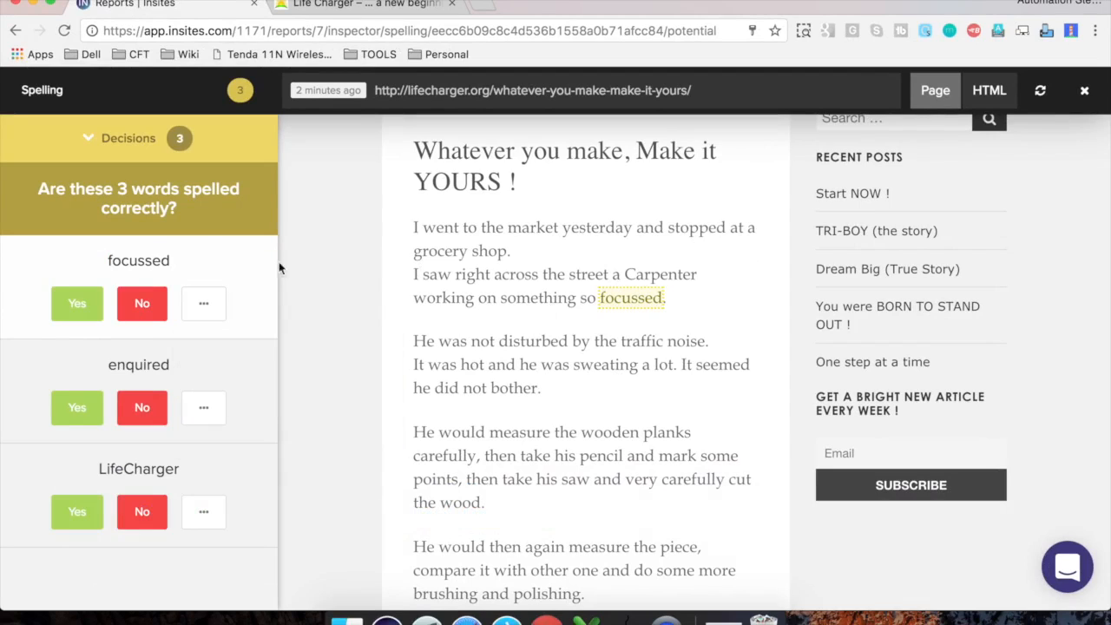
pyautogui.click(141, 303)
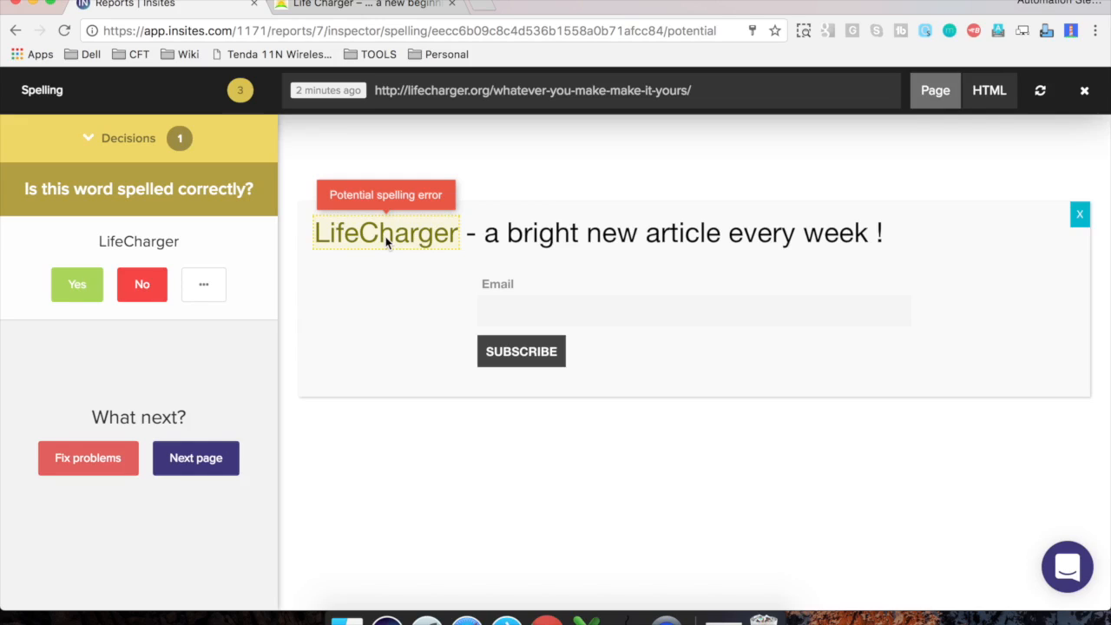
pyautogui.click(76, 283)
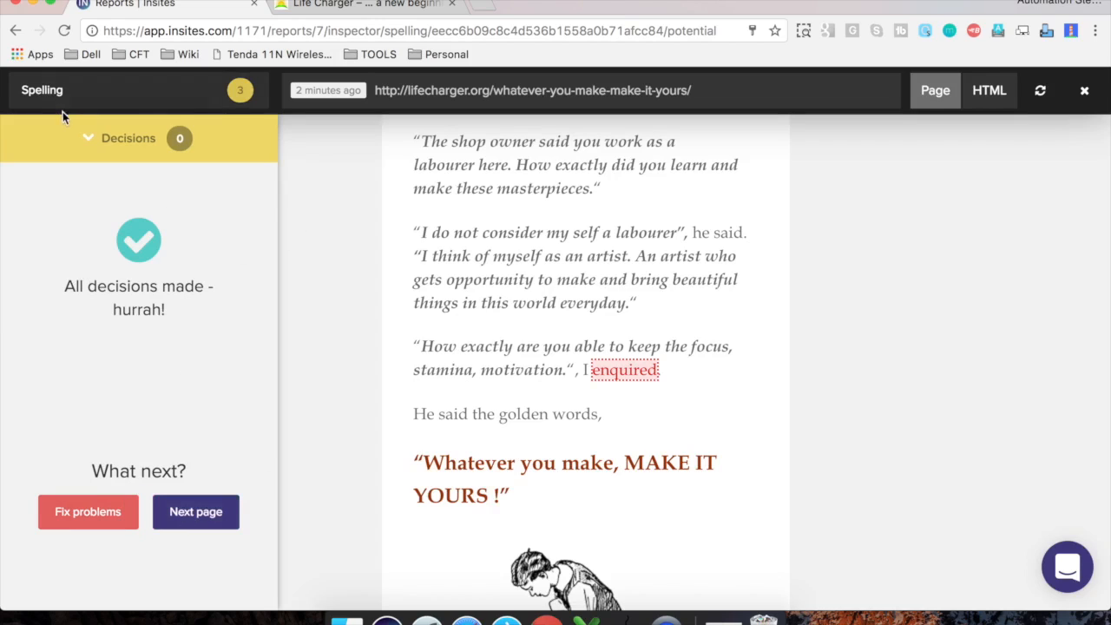
# Go back to the website summary and open the Spelling results from the sidebar
pyautogui.click(16, 30)
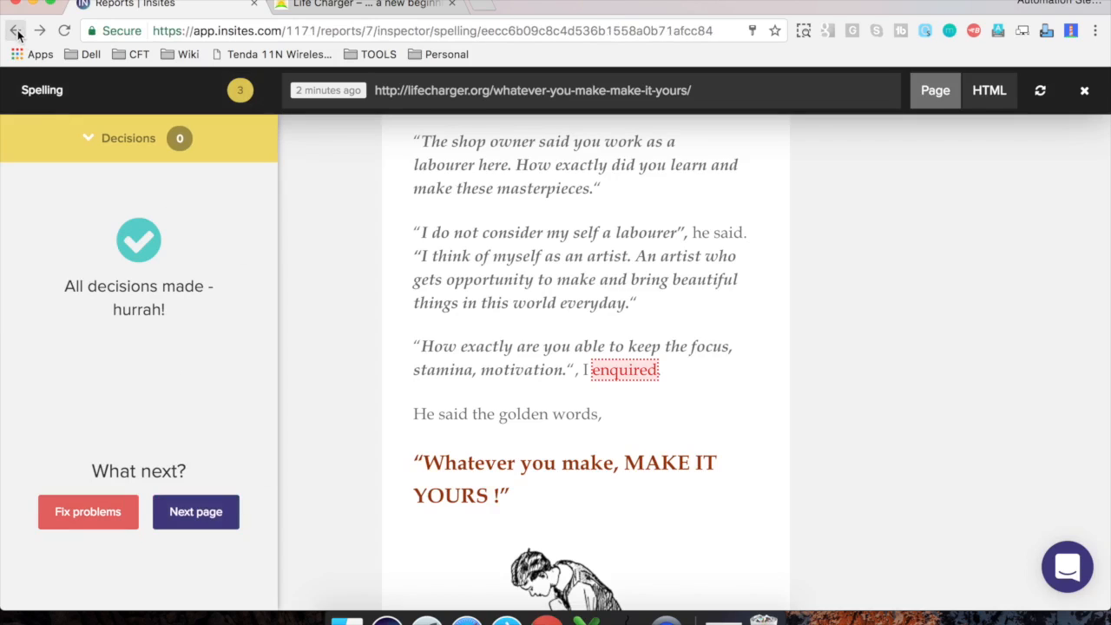
pyautogui.click(15, 31)
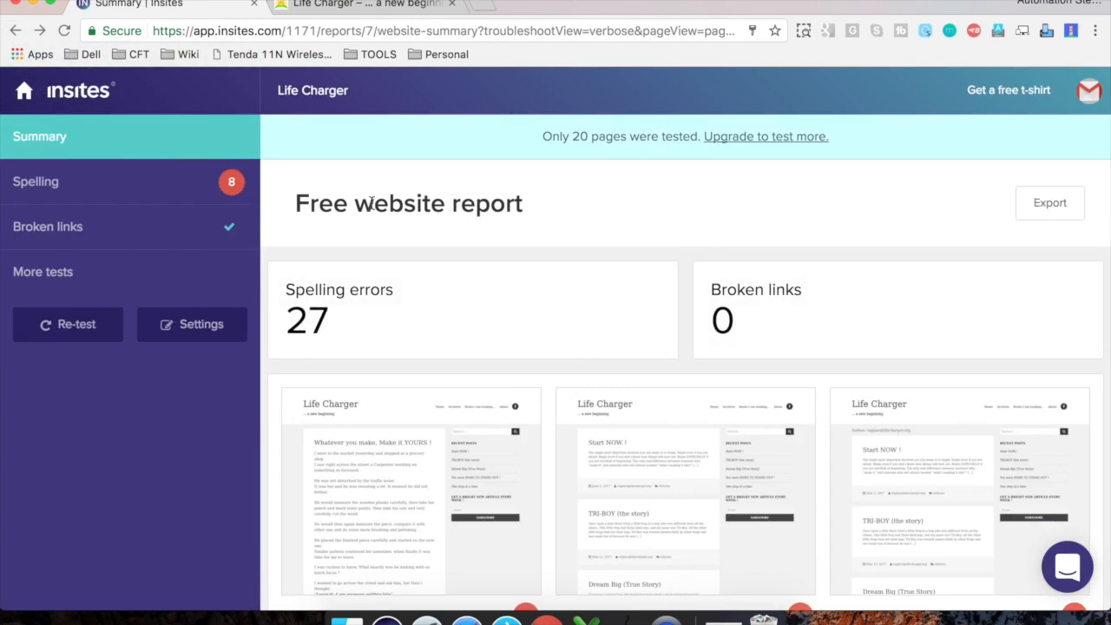
pyautogui.moveTo(110, 189)
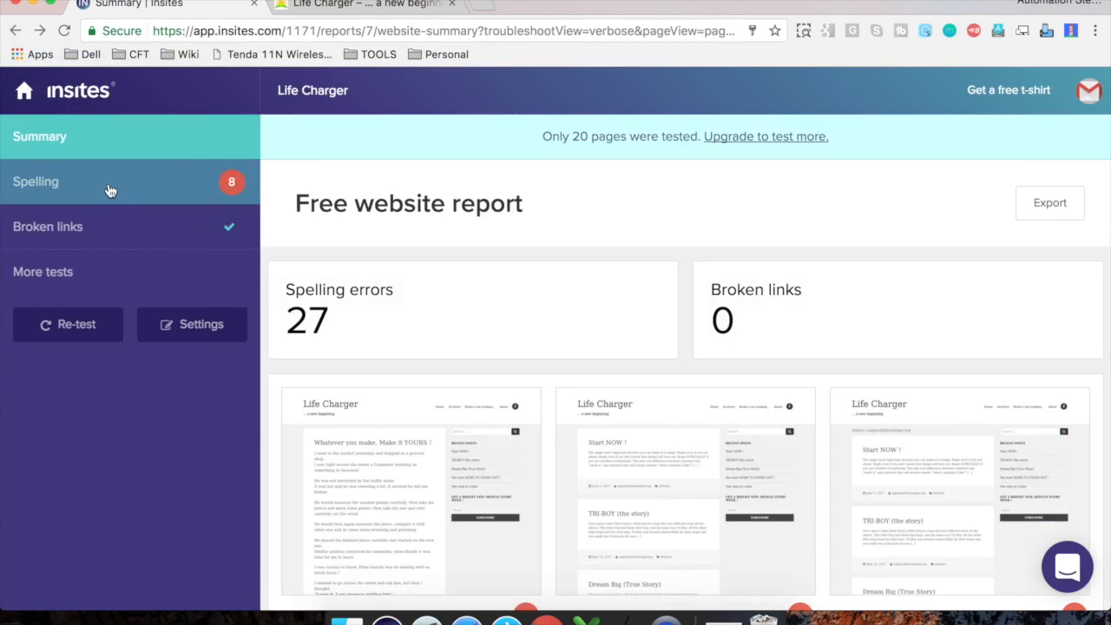
pyautogui.click(36, 181)
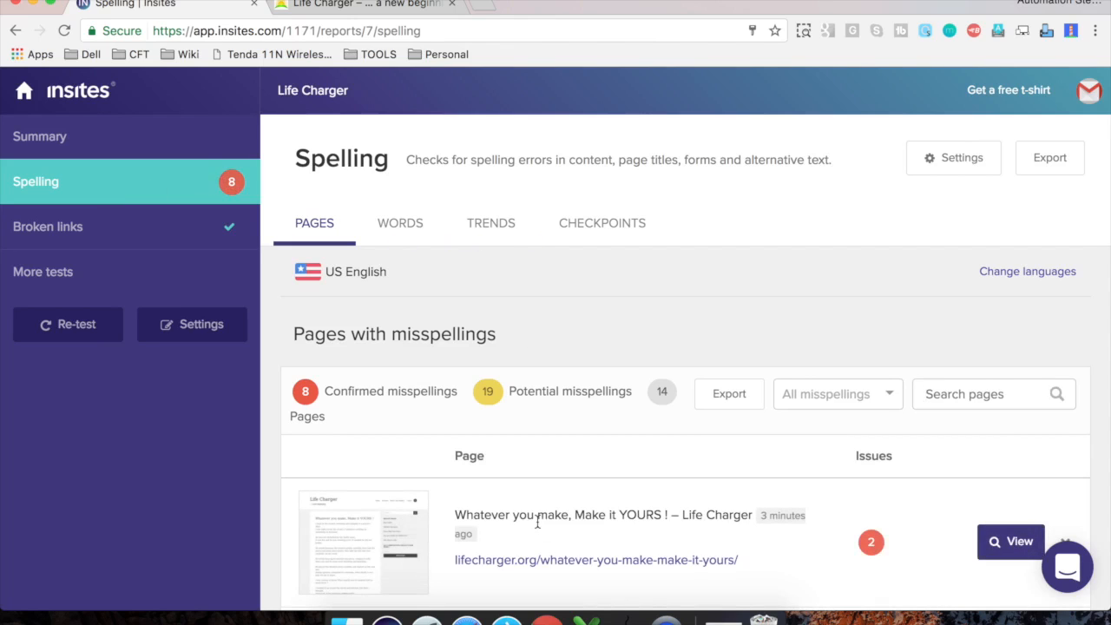
# Scroll the 14 pages with misspellings and show a page's Retest/Exclude options
pyautogui.scroll(-3)
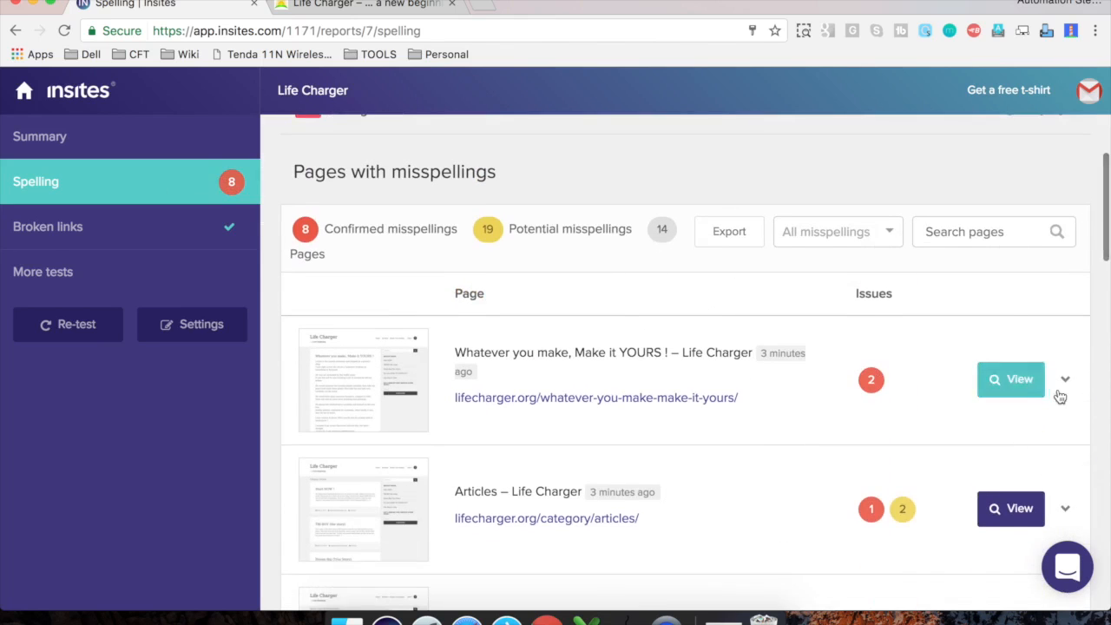
pyautogui.click(1065, 379)
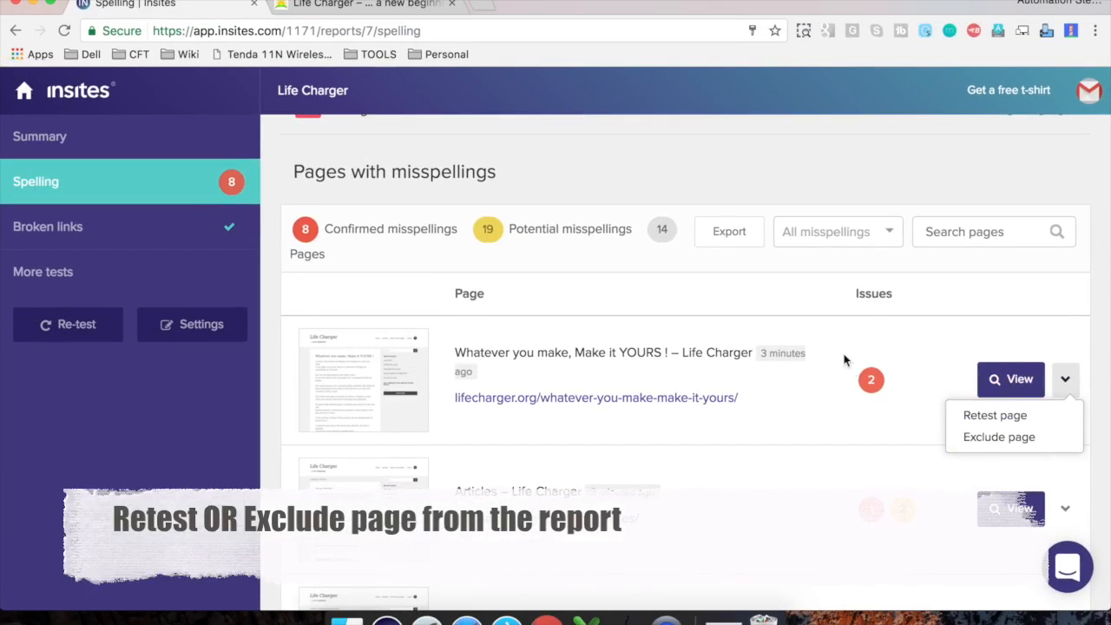
pyautogui.scroll(-3)
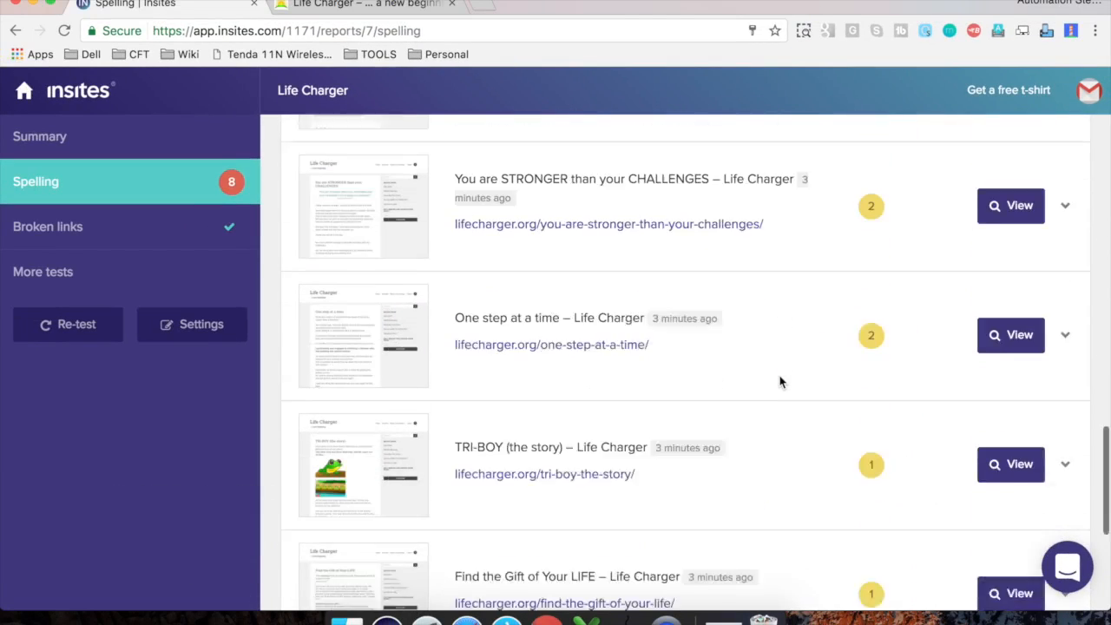
pyautogui.scroll(-3)
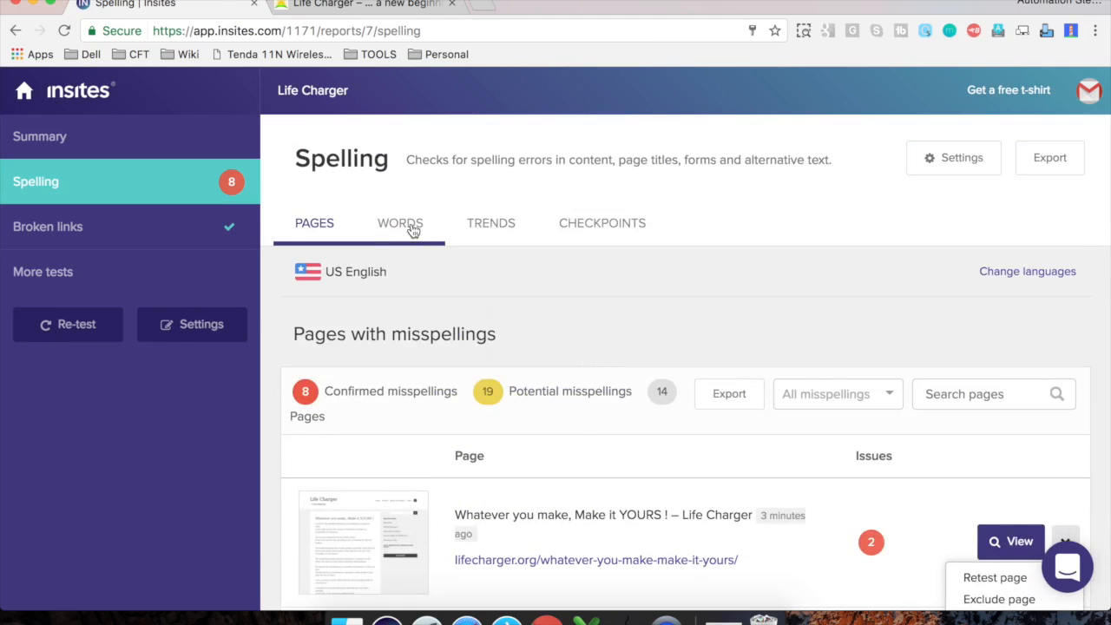
# Switch to the Words tab and scroll the 12 misspelled words with statuses and suggestions
pyautogui.click(401, 223)
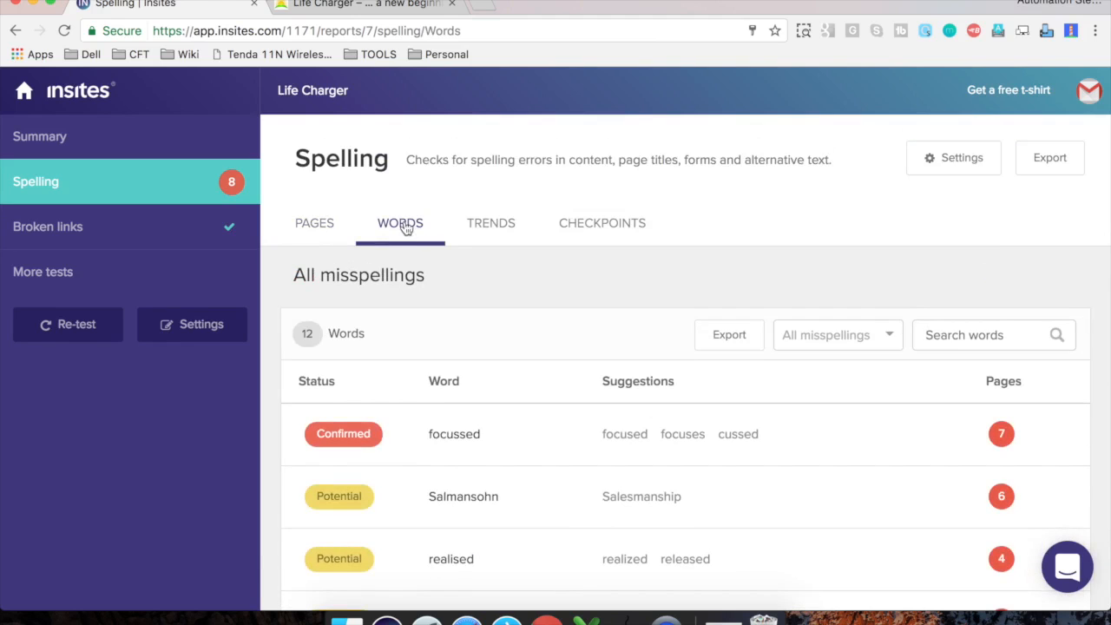
pyautogui.scroll(-3)
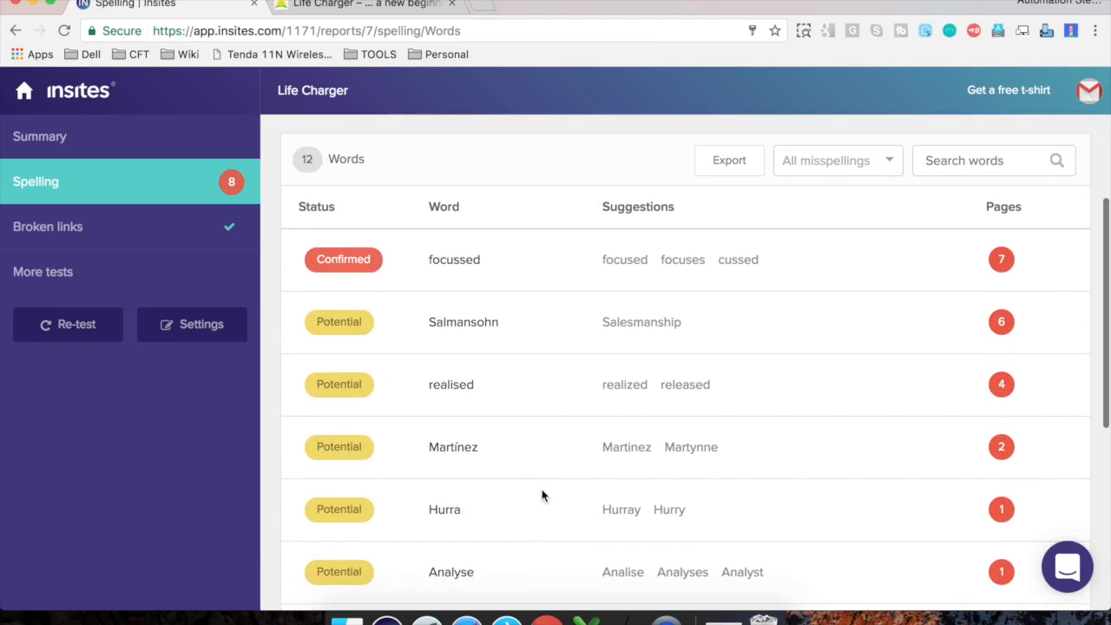
pyautogui.scroll(-3)
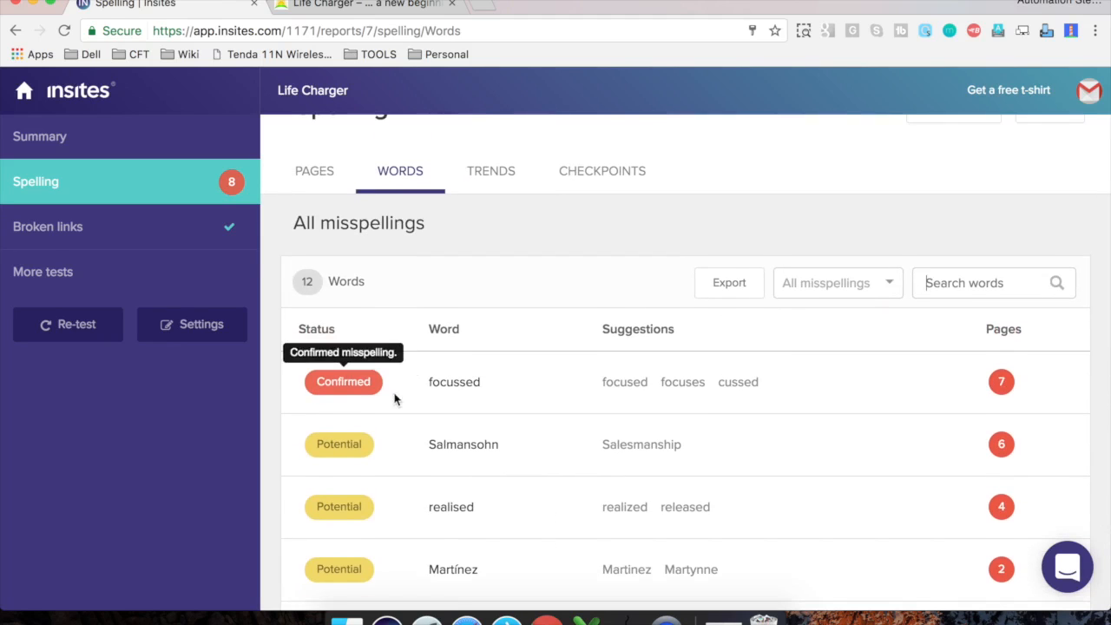
pyautogui.scroll(-3)
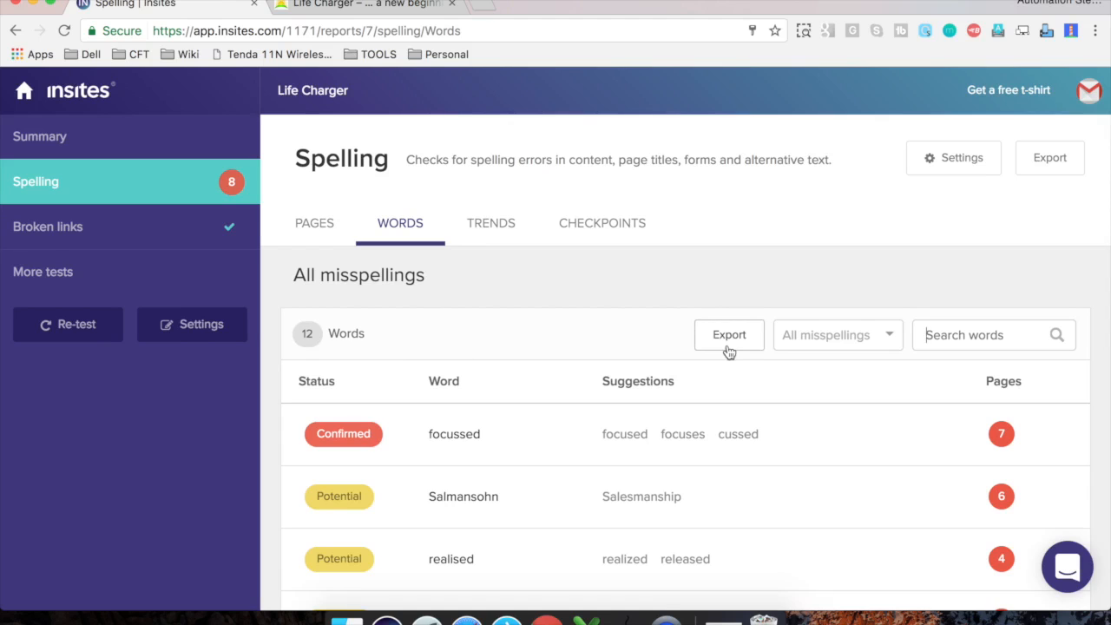
pyautogui.moveTo(1049, 158)
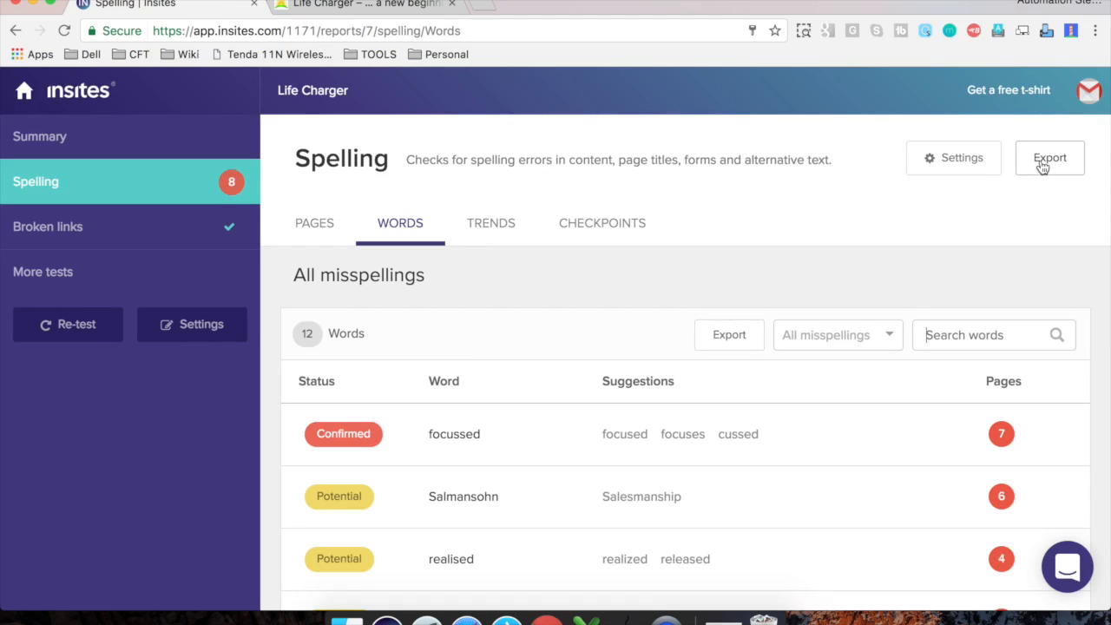
# Export the words table as Life-Charger-57893d37.csv and close the Exported dialog
pyautogui.click(1049, 157)
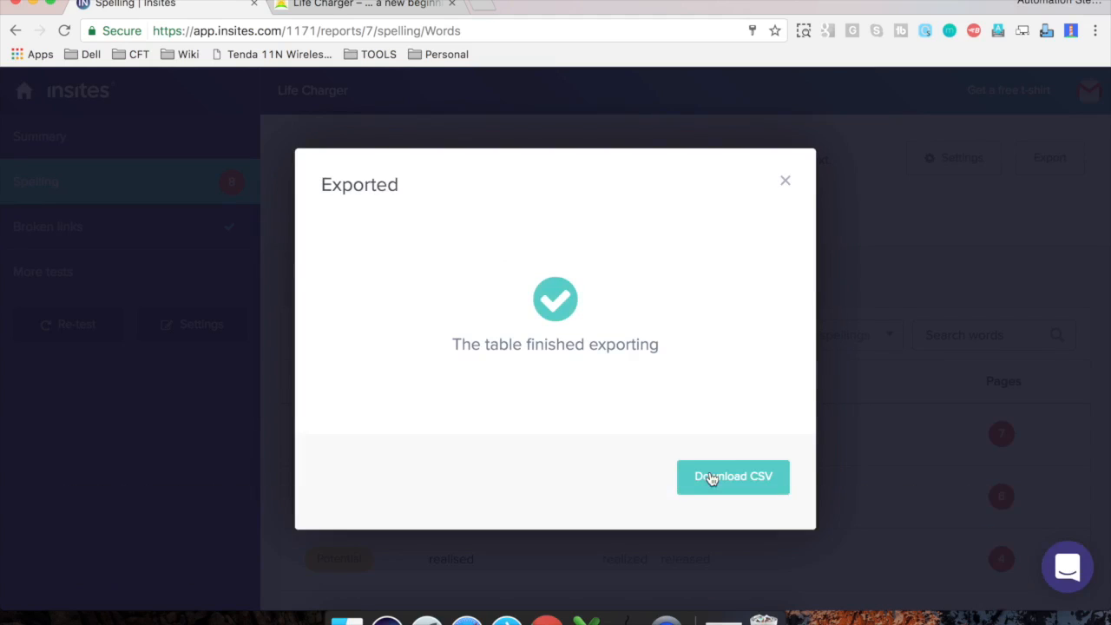
pyautogui.click(733, 476)
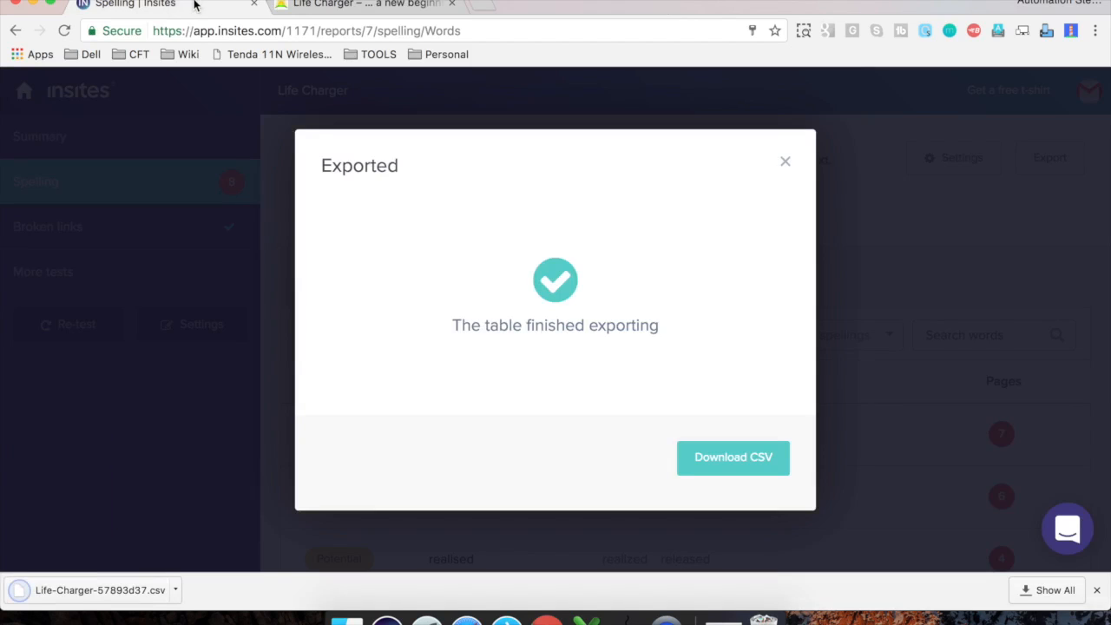
pyautogui.click(783, 162)
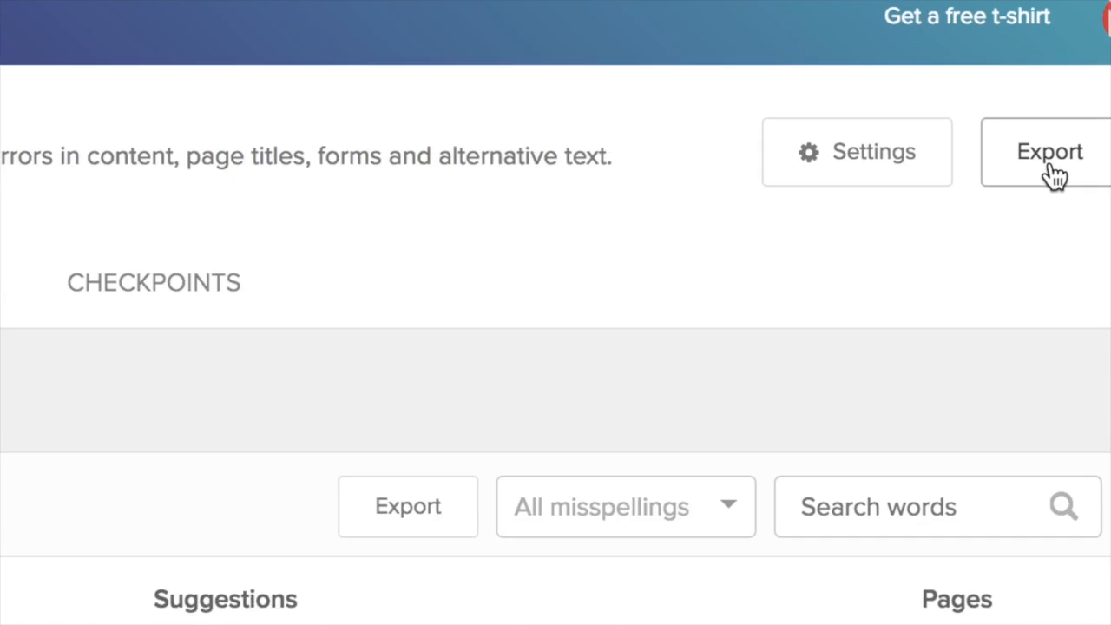
# Export an A4 PDF of just the spelling test and open it
pyautogui.click(1050, 151)
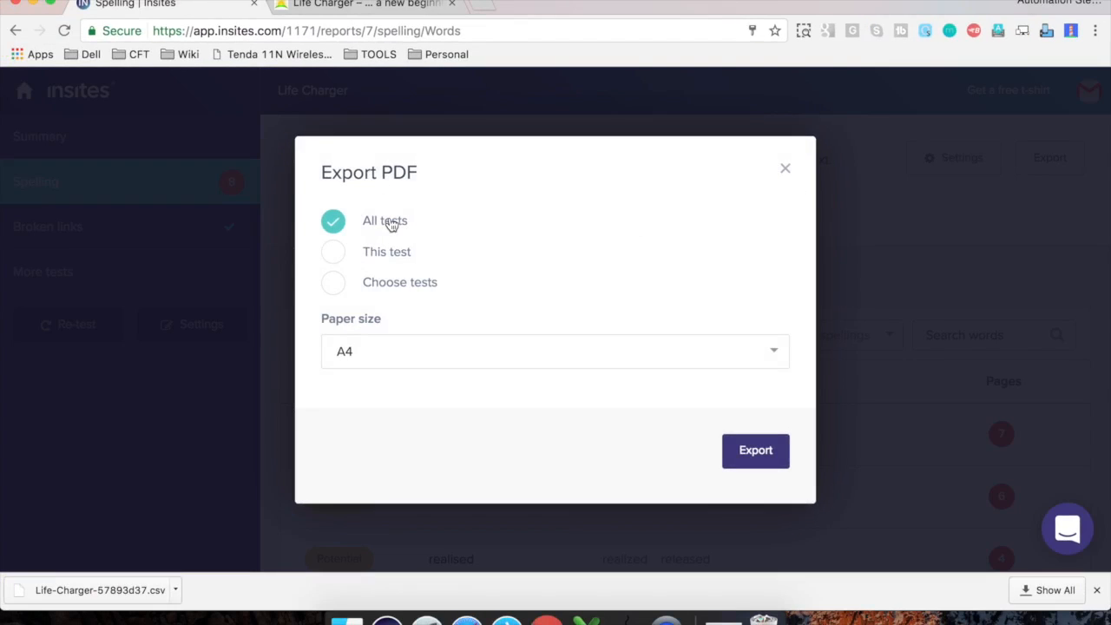
pyautogui.click(334, 252)
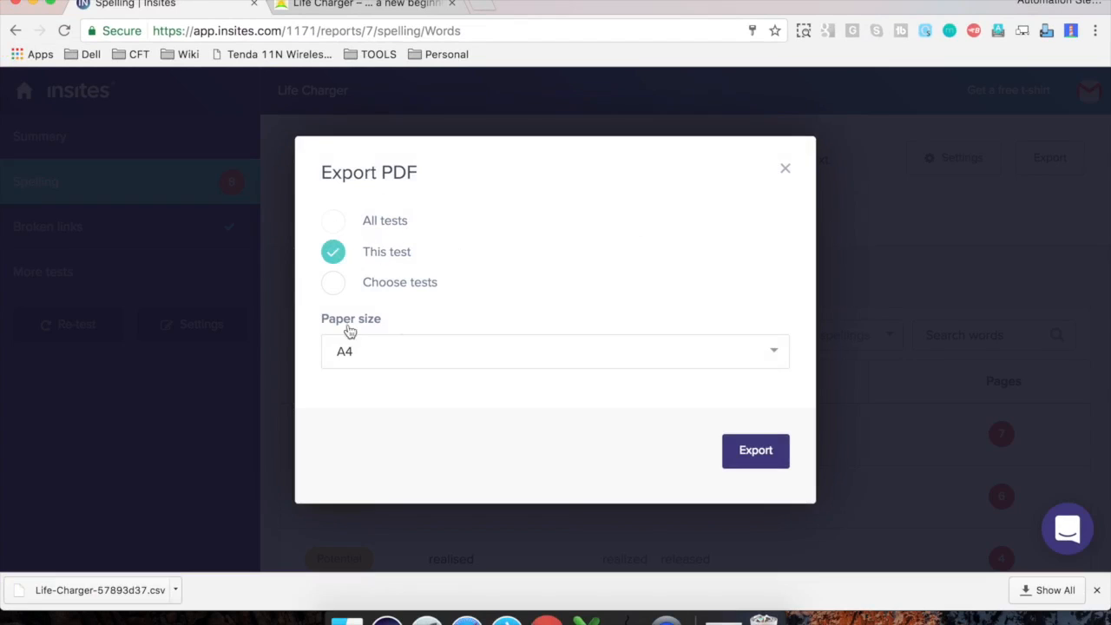
pyautogui.click(555, 351)
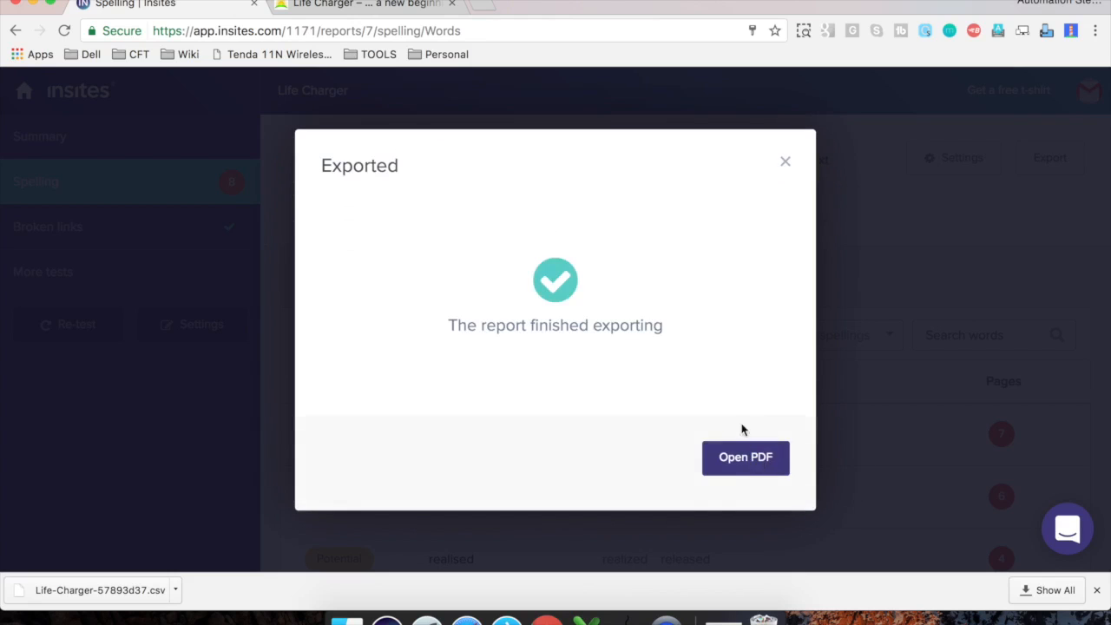
pyautogui.click(745, 458)
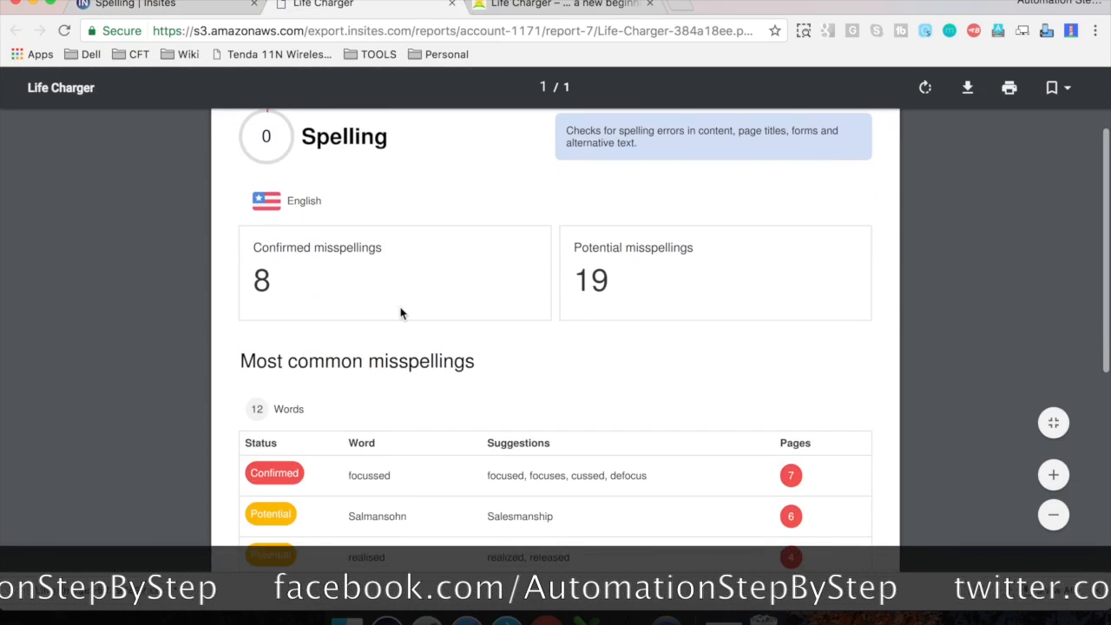
pyautogui.scroll(-3)
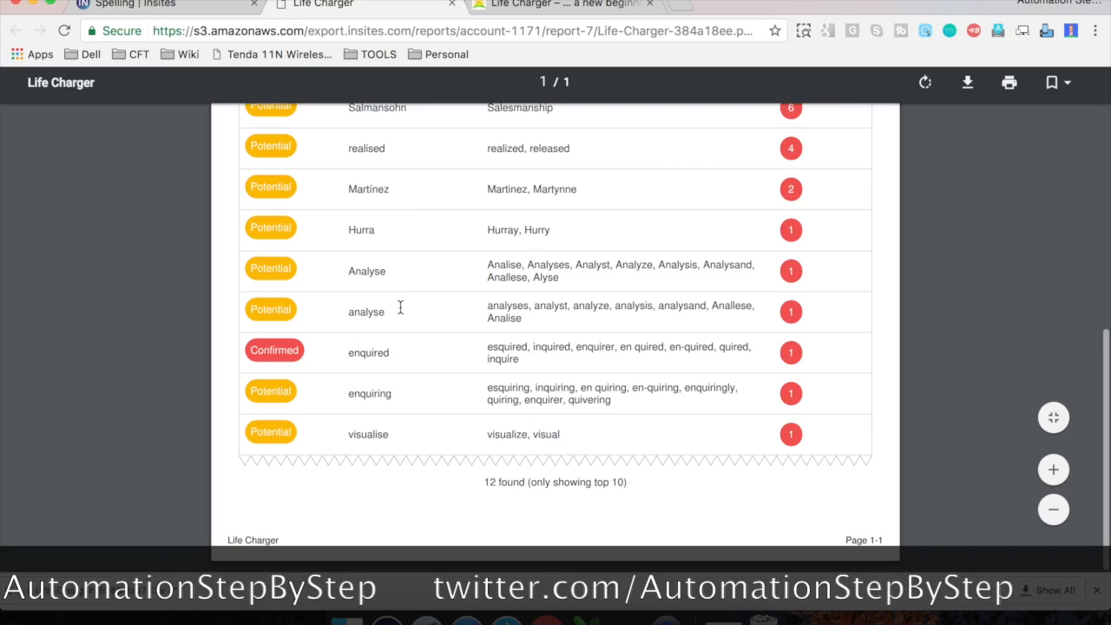